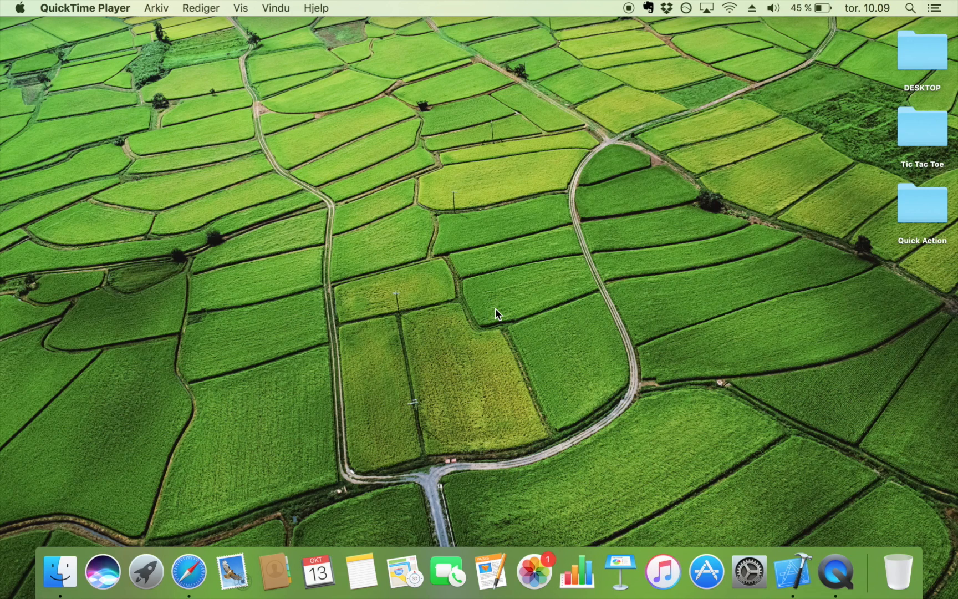
Launch Xcode from the Dock to bring up its recent-projects welcome window
{"action": "left_click", "coordinate": [792, 570]}
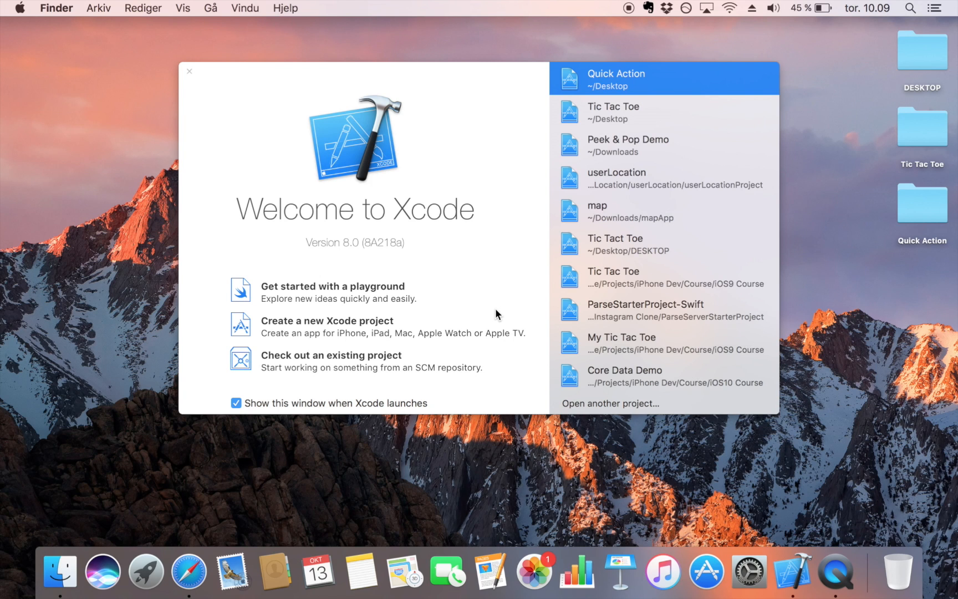
{"action": "mouse_move", "coordinate": [489, 312]}
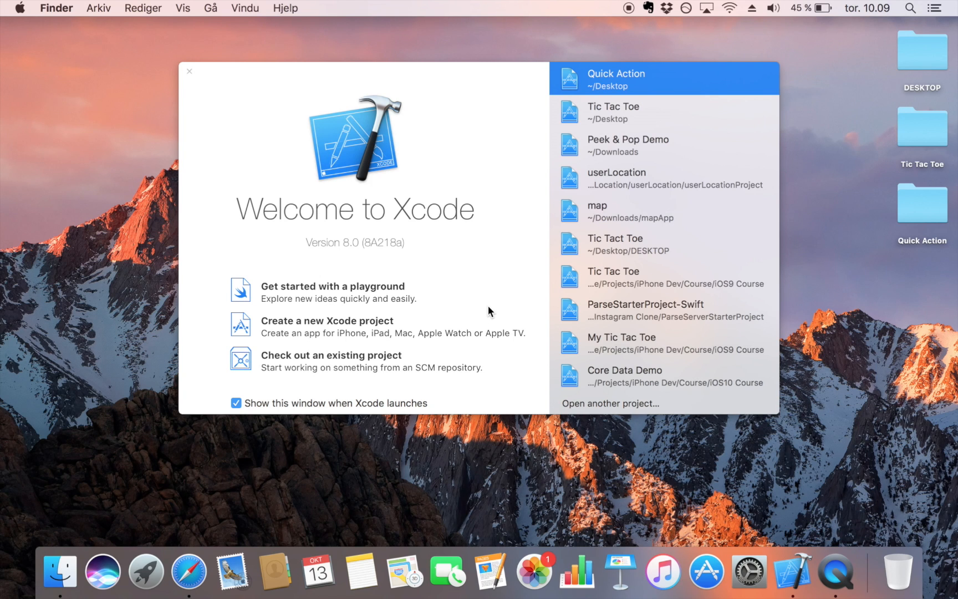
{"action": "mouse_move", "coordinate": [372, 328]}
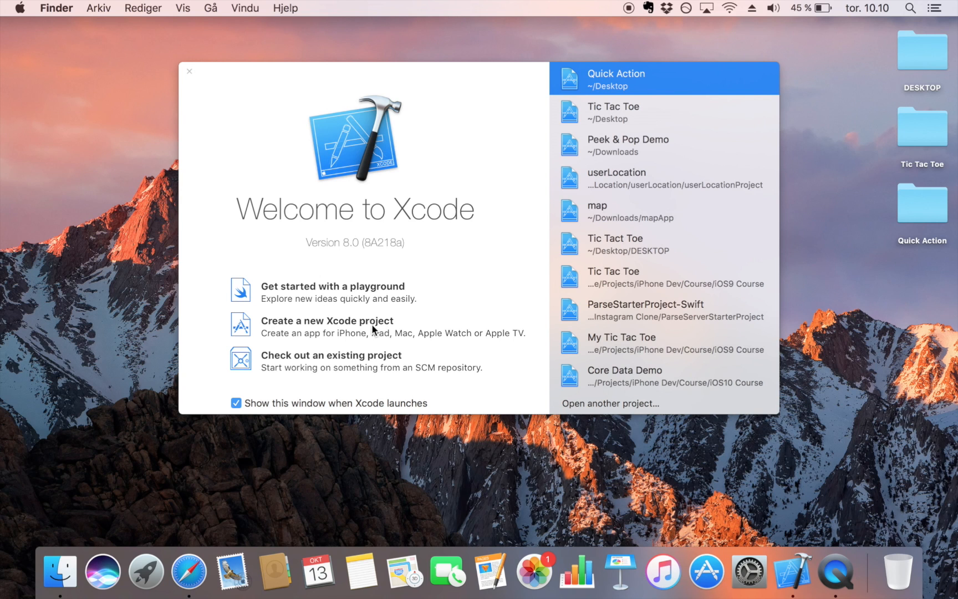
Create a Single View iPhone Swift project 'Quick Action 3D Touch' with Core Data unchecked
{"action": "left_click", "coordinate": [326, 320]}
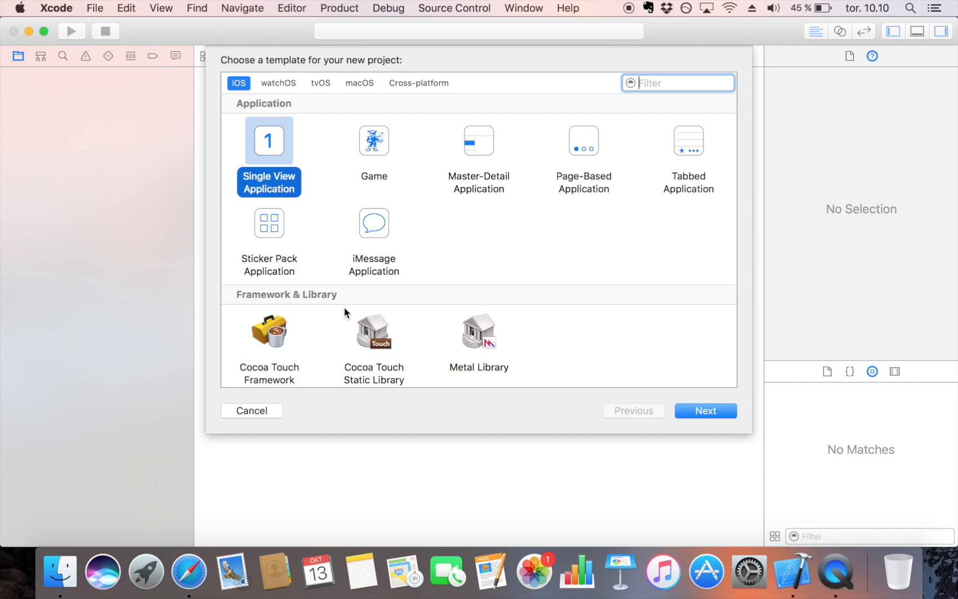
{"action": "left_click", "coordinate": [705, 409]}
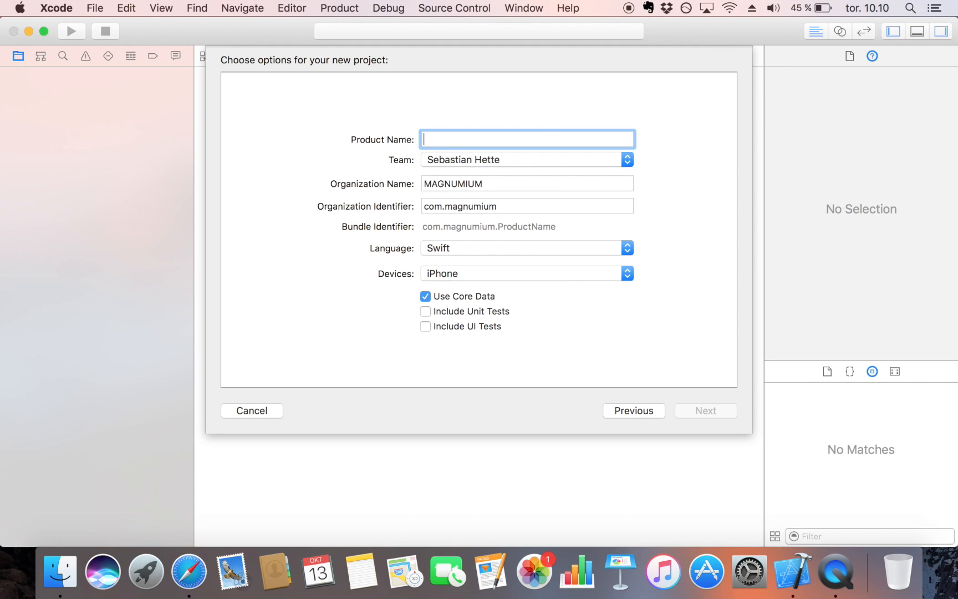
{"action": "type", "text": "Qu"}
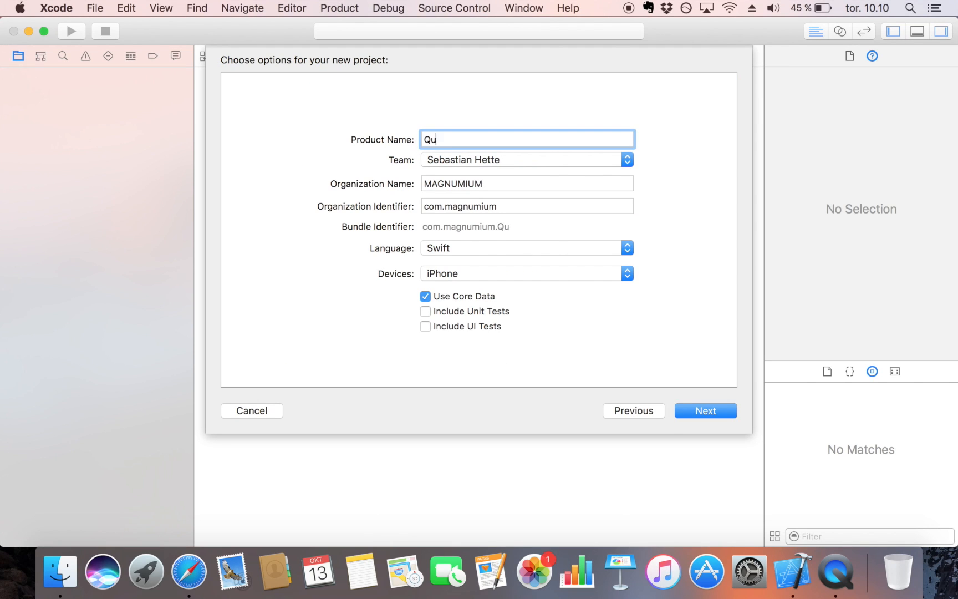
{"action": "type", "text": "ick Action"}
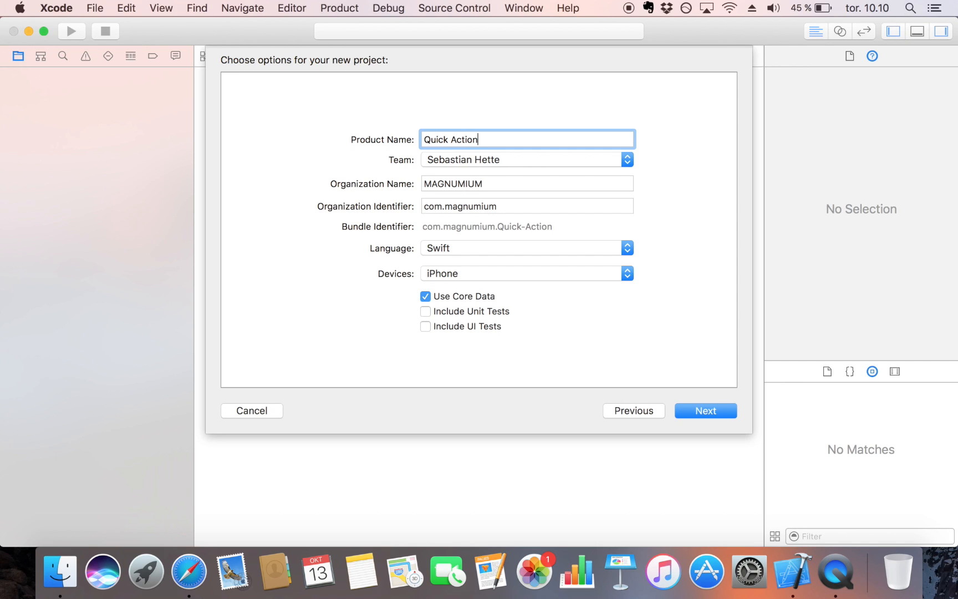
{"action": "type", "text": "3"}
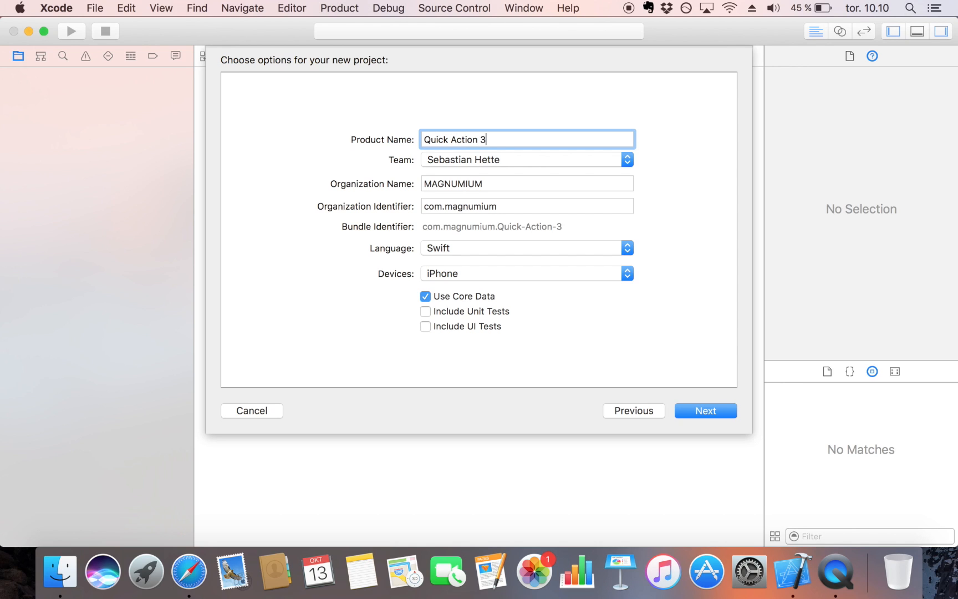
{"action": "type", "text": "D Touch"}
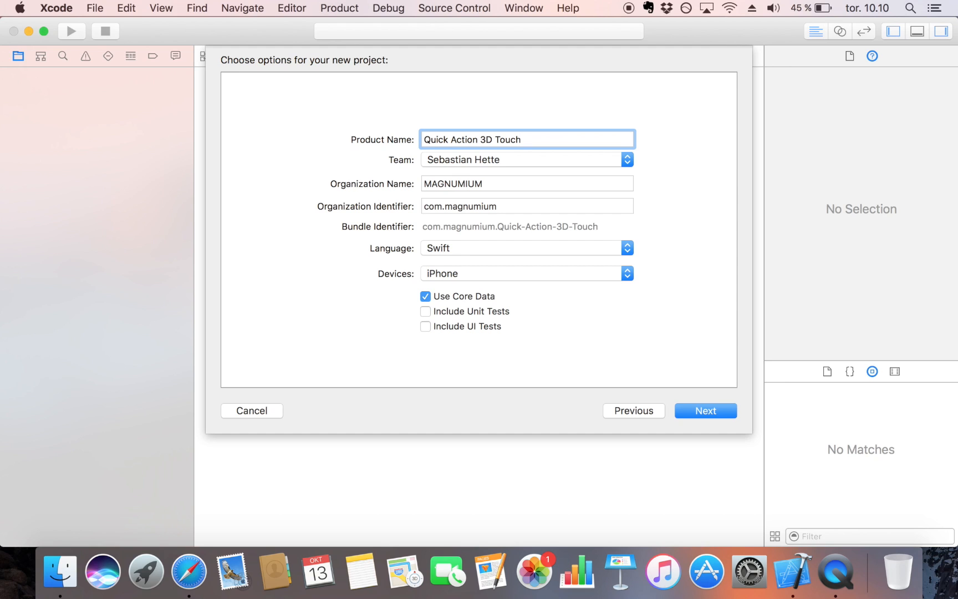
{"action": "left_click", "coordinate": [425, 296]}
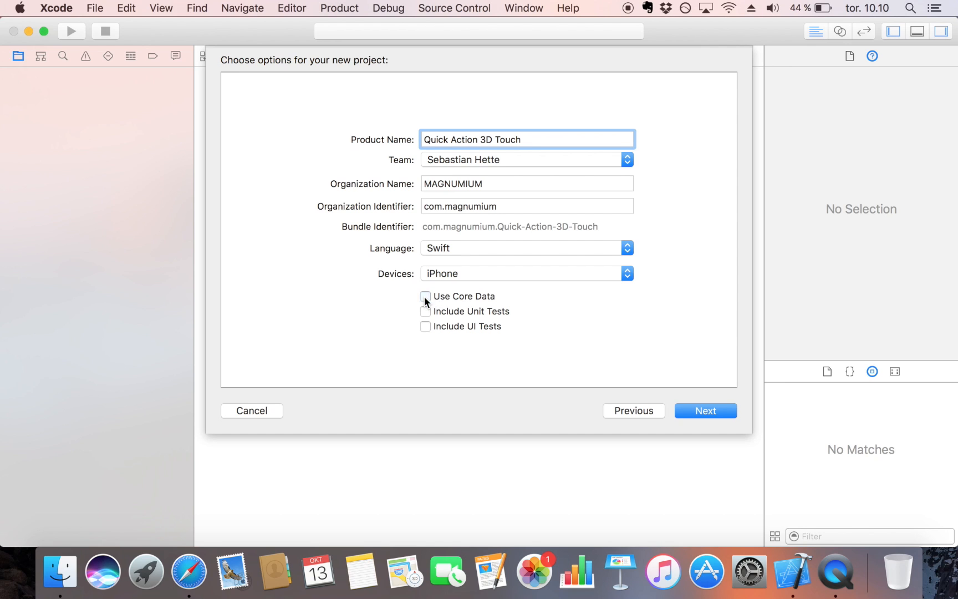
{"action": "left_click", "coordinate": [626, 247]}
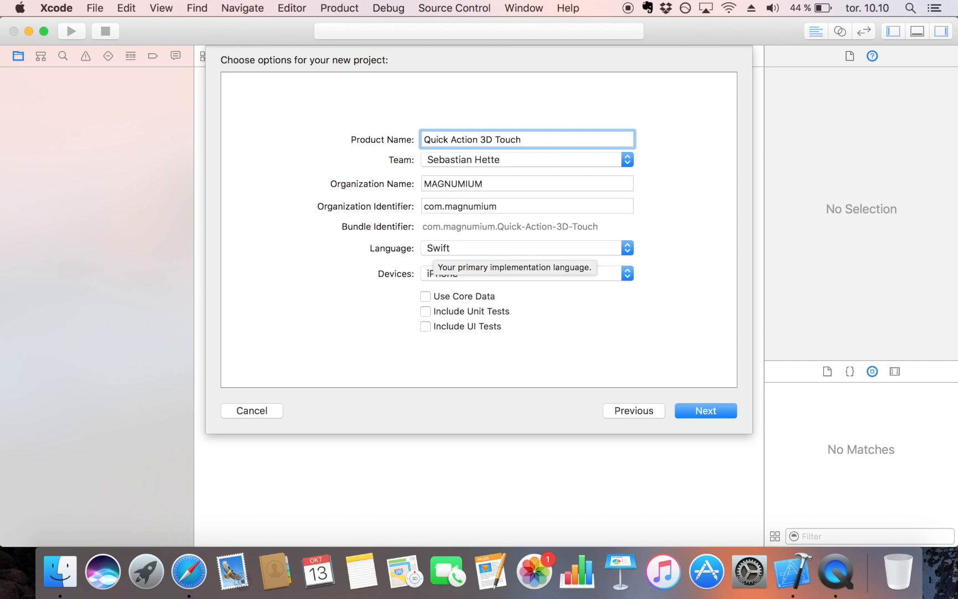
{"action": "left_click", "coordinate": [705, 410]}
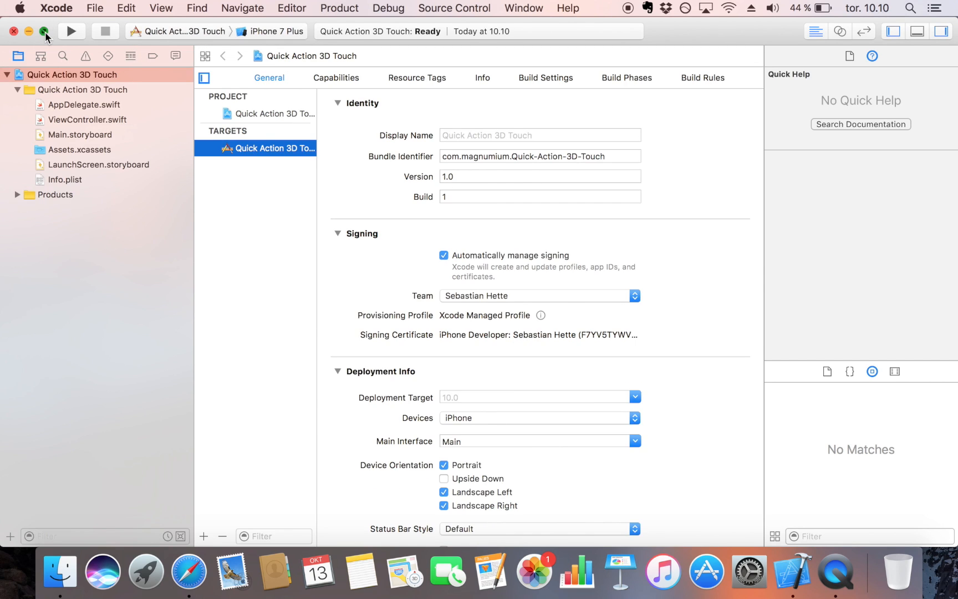
Go full screen, open Info.plist and select the Information Property List root
{"action": "left_click", "coordinate": [44, 31]}
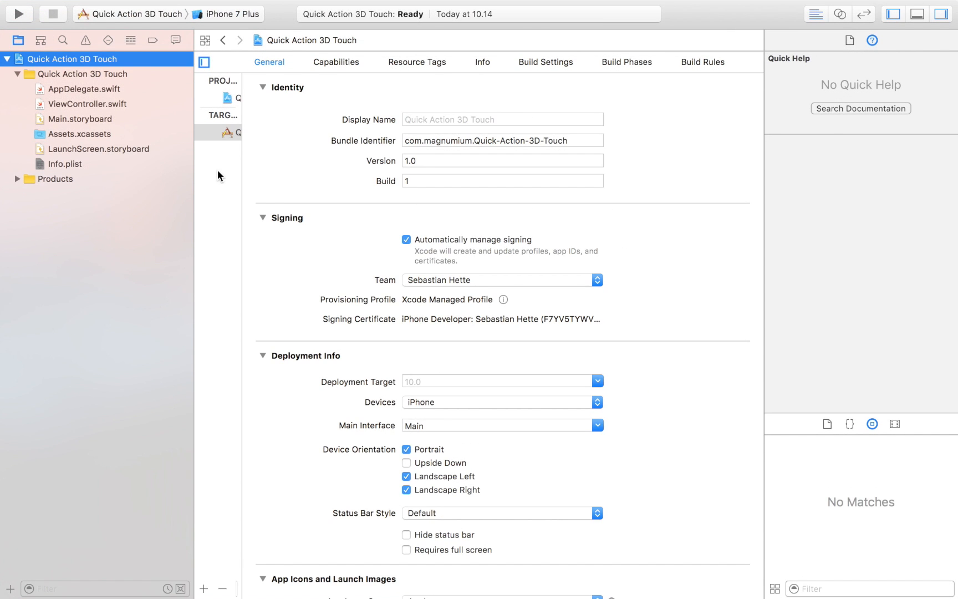
{"action": "mouse_move", "coordinate": [64, 168]}
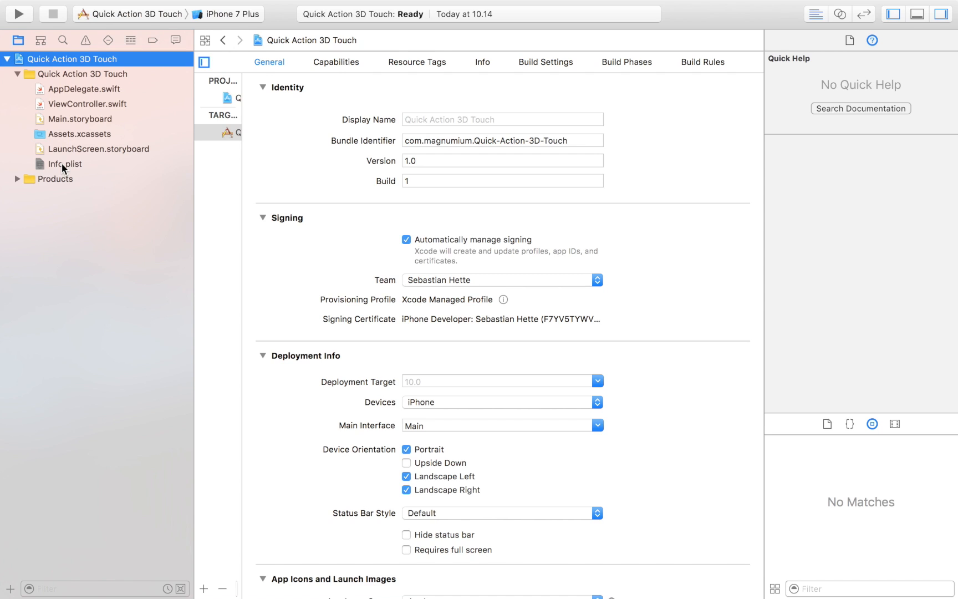
{"action": "left_click", "coordinate": [63, 164]}
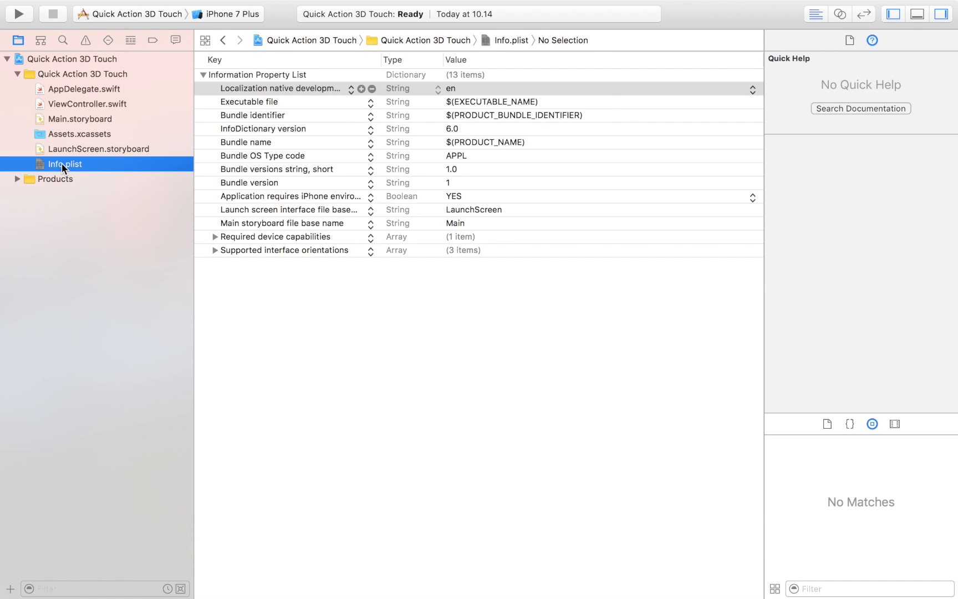
{"action": "mouse_move", "coordinate": [408, 200]}
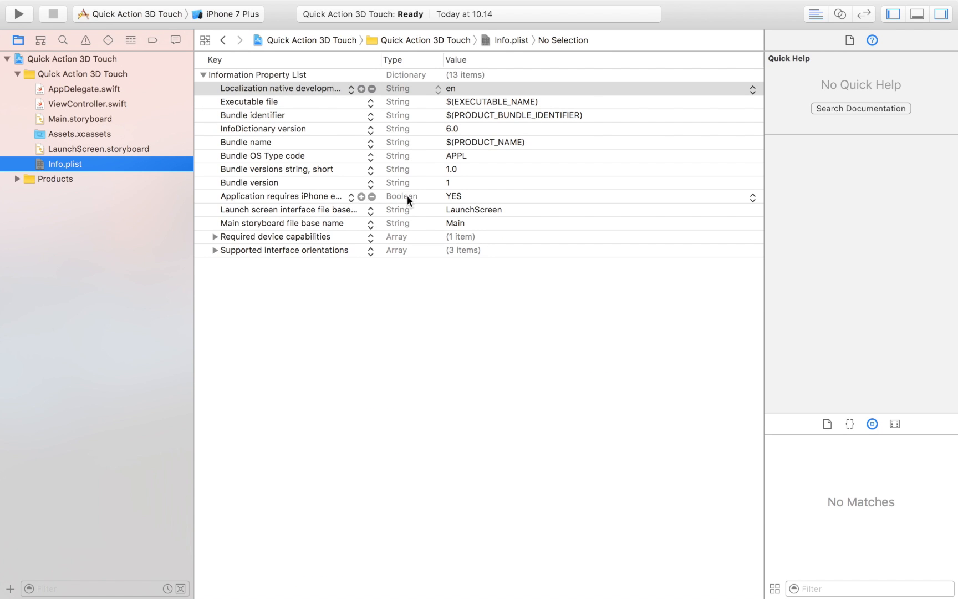
{"action": "mouse_move", "coordinate": [403, 240]}
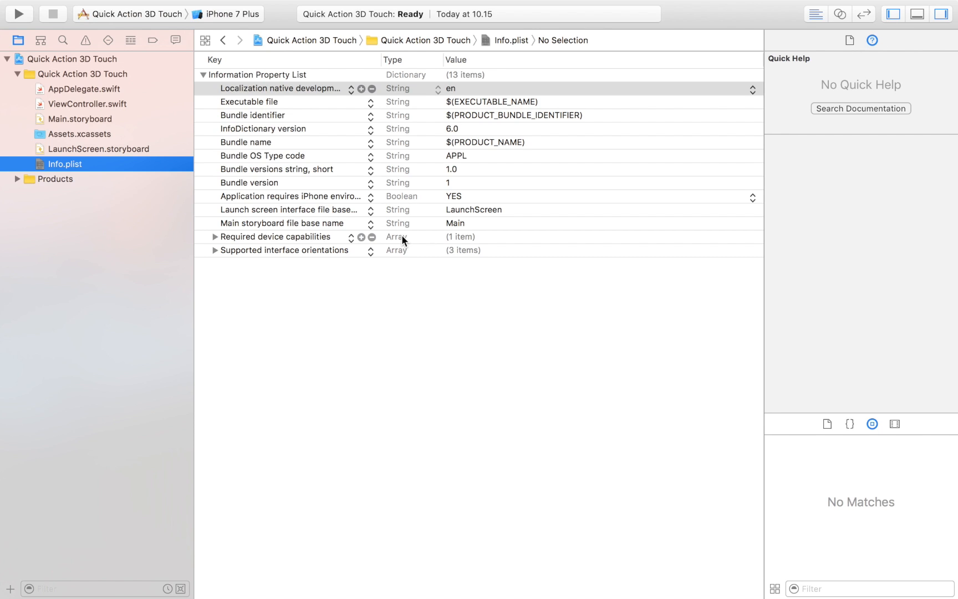
{"action": "left_click", "coordinate": [275, 236]}
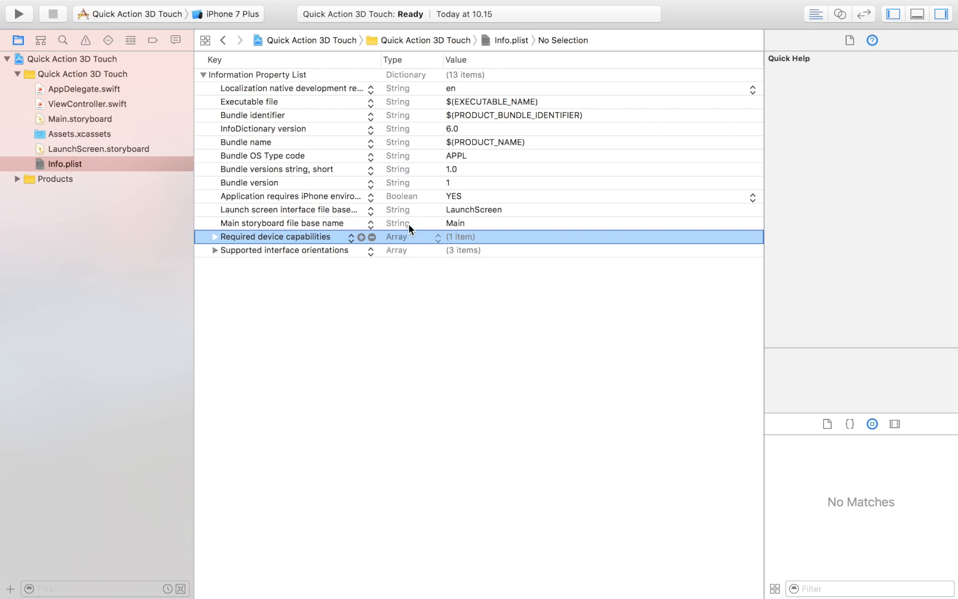
{"action": "left_click", "coordinate": [256, 74]}
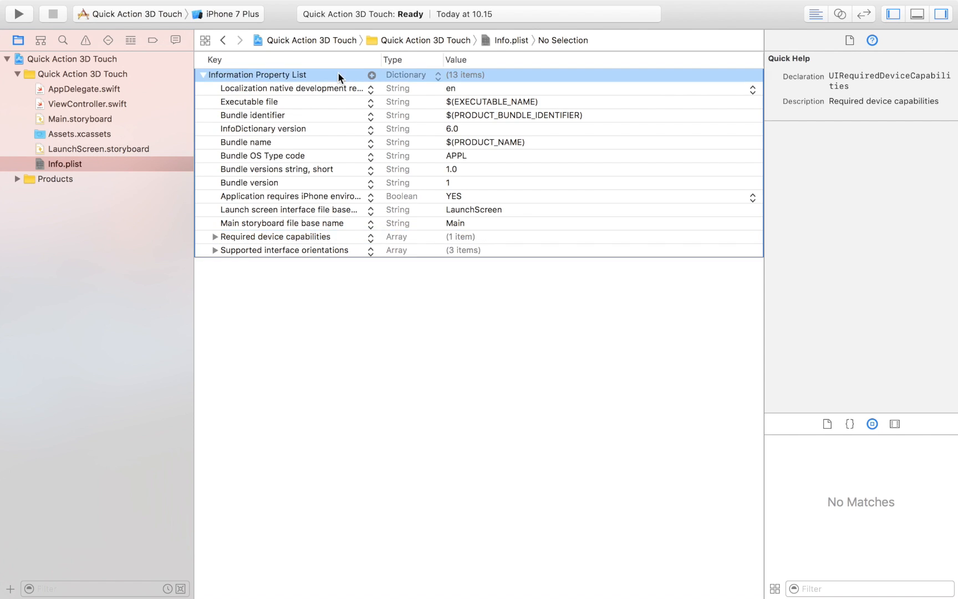
{"action": "mouse_move", "coordinate": [369, 79]}
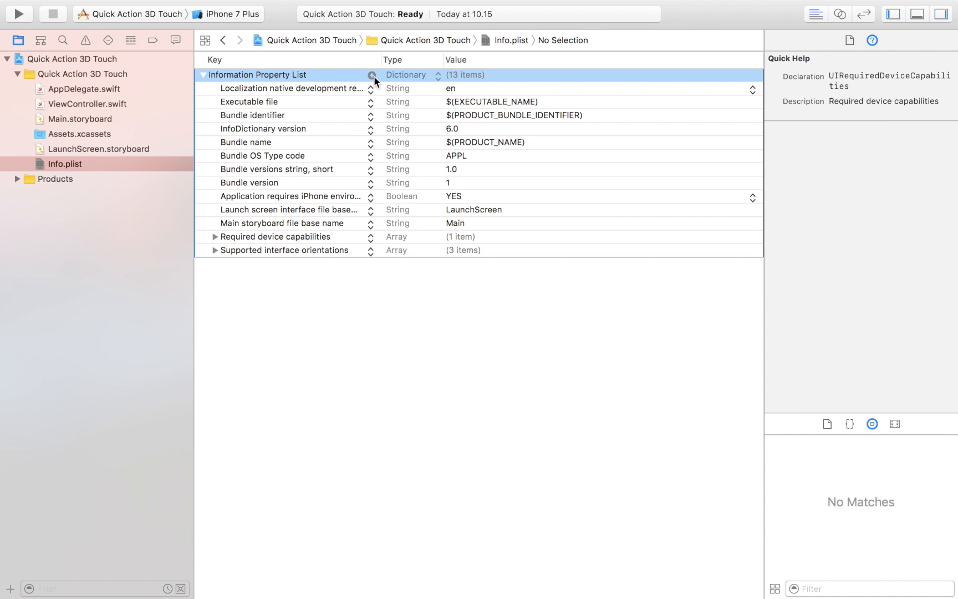
Add a top-level UIApplicationShortcutItems array key to Info.plist
{"action": "left_click", "coordinate": [371, 74]}
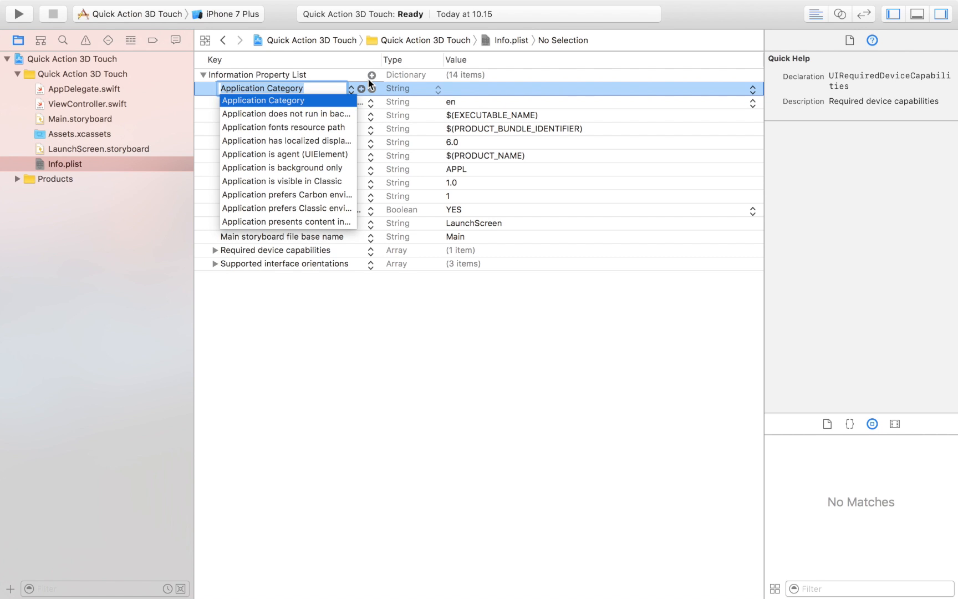
{"action": "type", "text": "UIAp"}
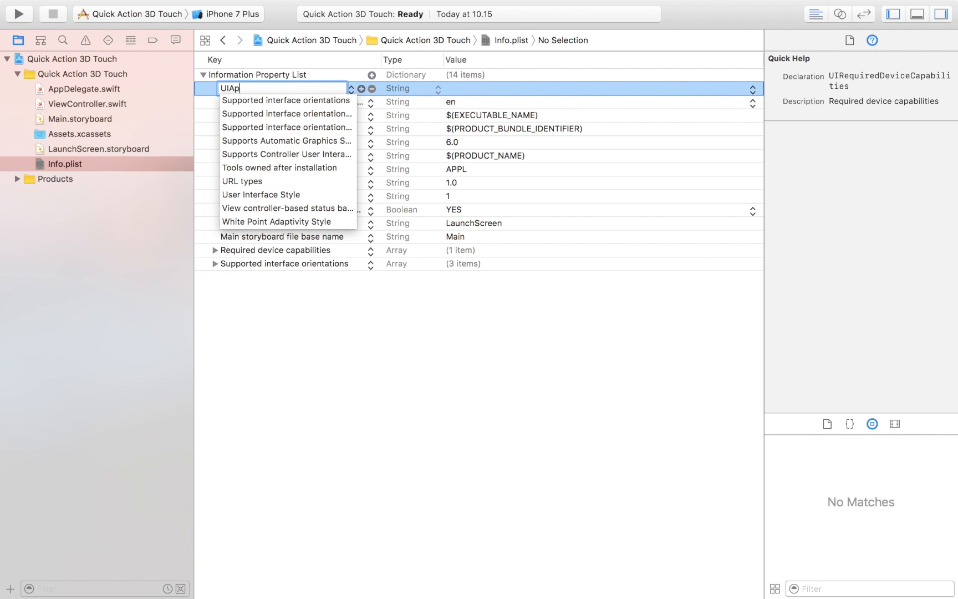
{"action": "type", "text": "plication"}
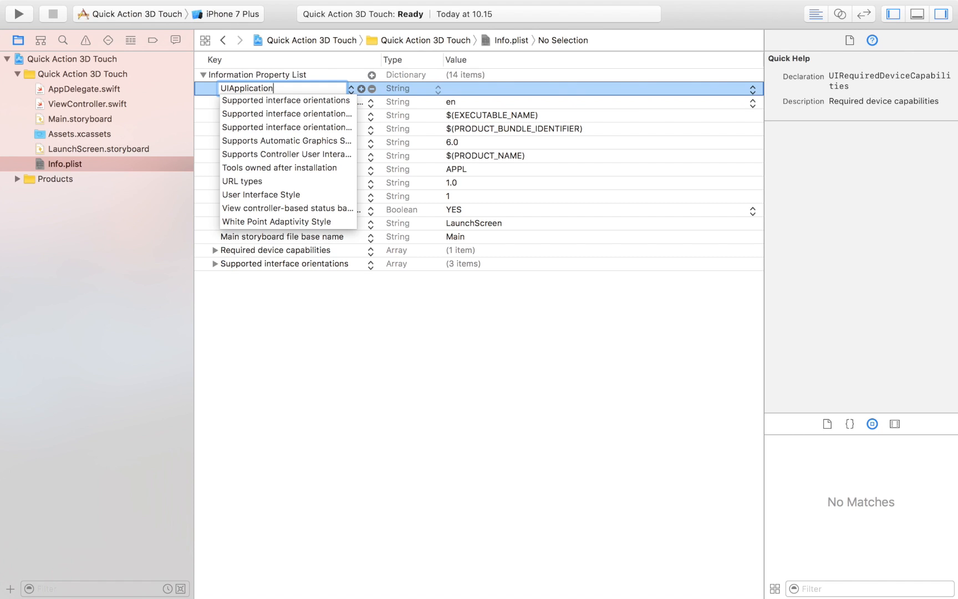
{"action": "type", "text": "ShortcutItems"}
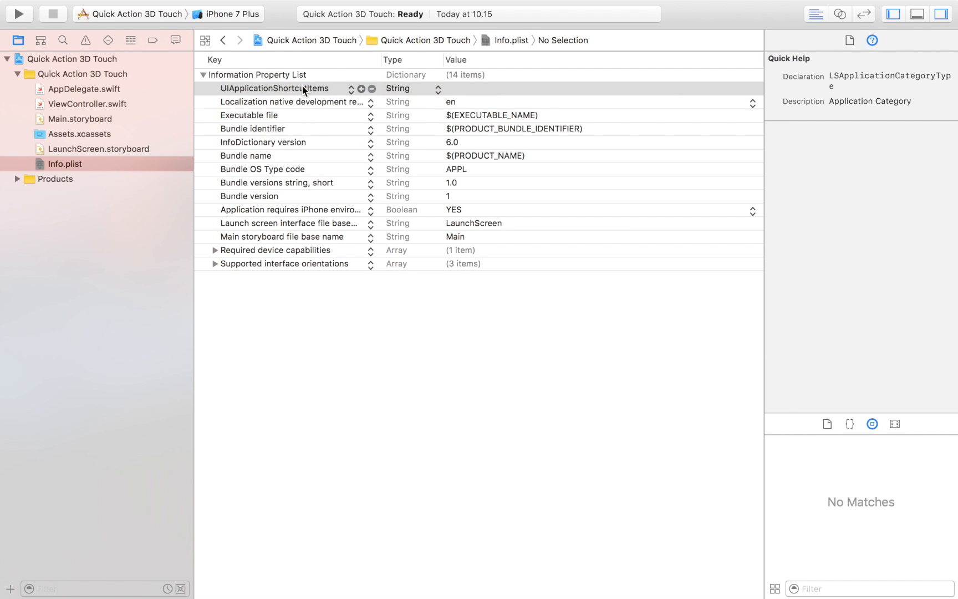
{"action": "mouse_move", "coordinate": [413, 92]}
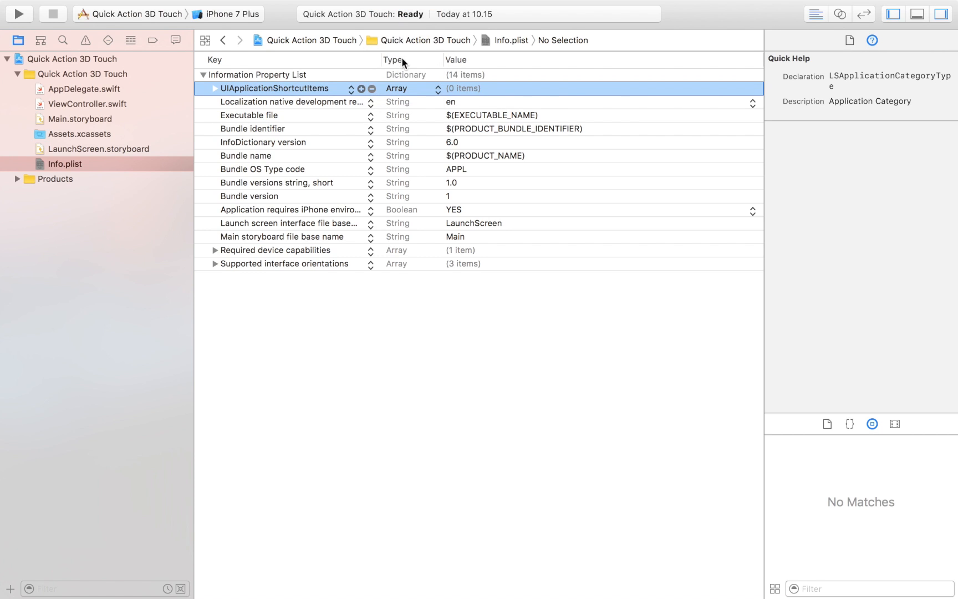
{"action": "mouse_move", "coordinate": [224, 96]}
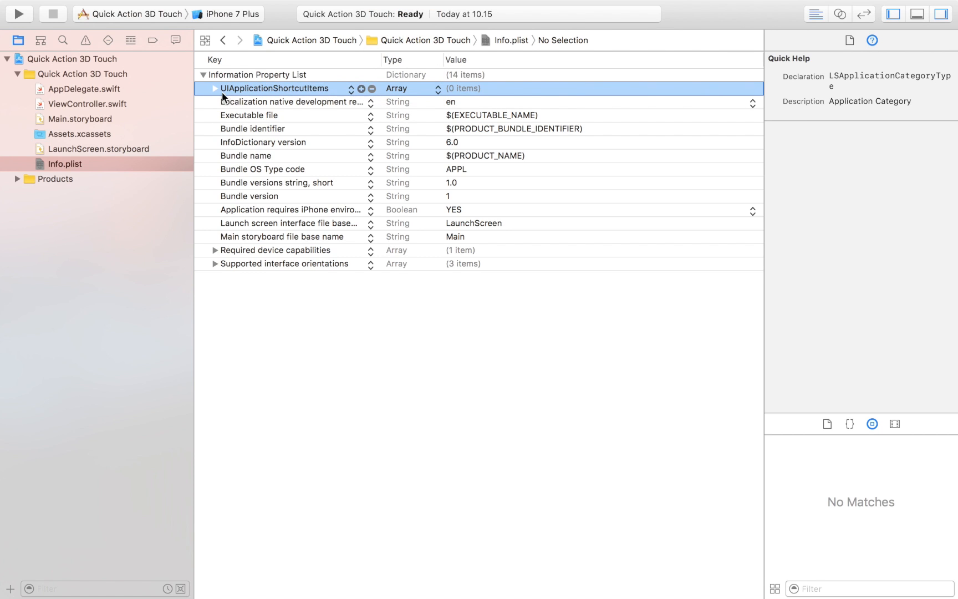
{"action": "mouse_move", "coordinate": [220, 93]}
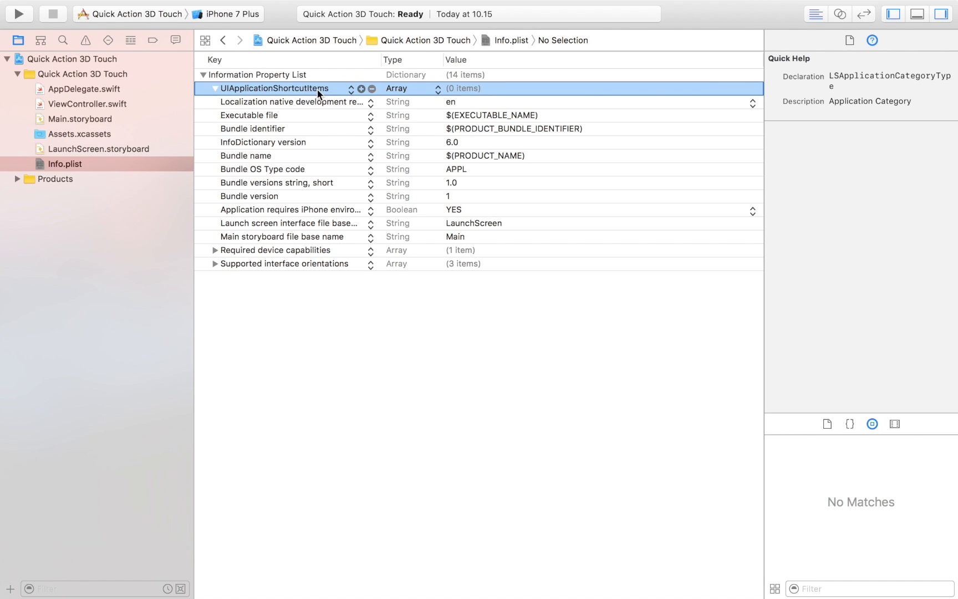
Add Item 0 as a dictionary, expand it and insert a new key
{"action": "left_click", "coordinate": [361, 88]}
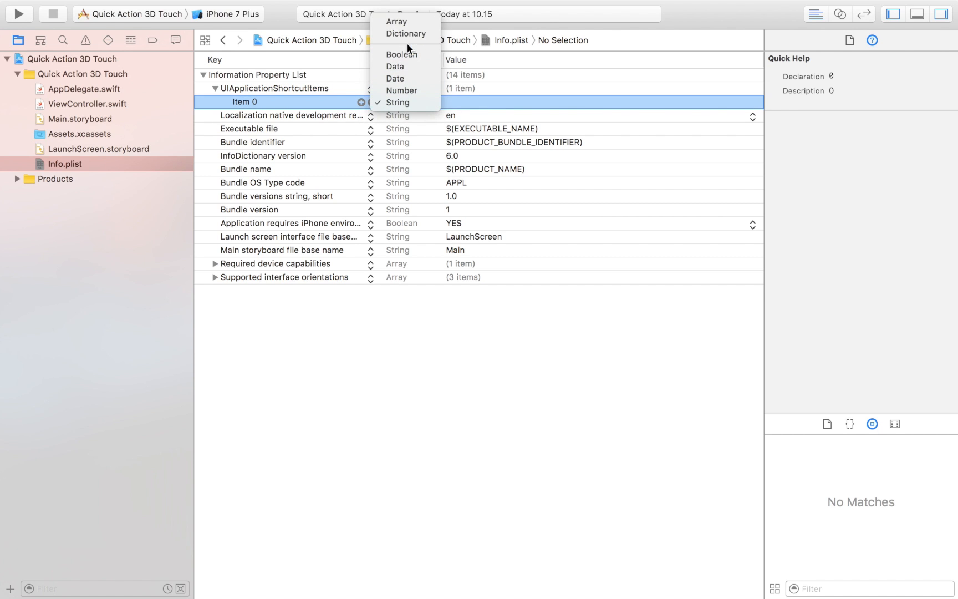
{"action": "left_click", "coordinate": [398, 102]}
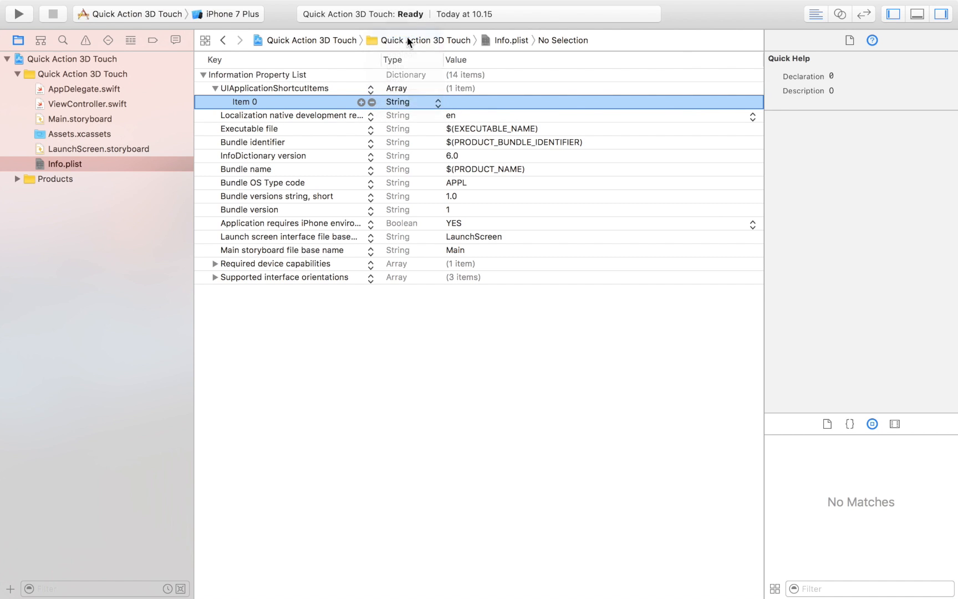
{"action": "left_click", "coordinate": [406, 102]}
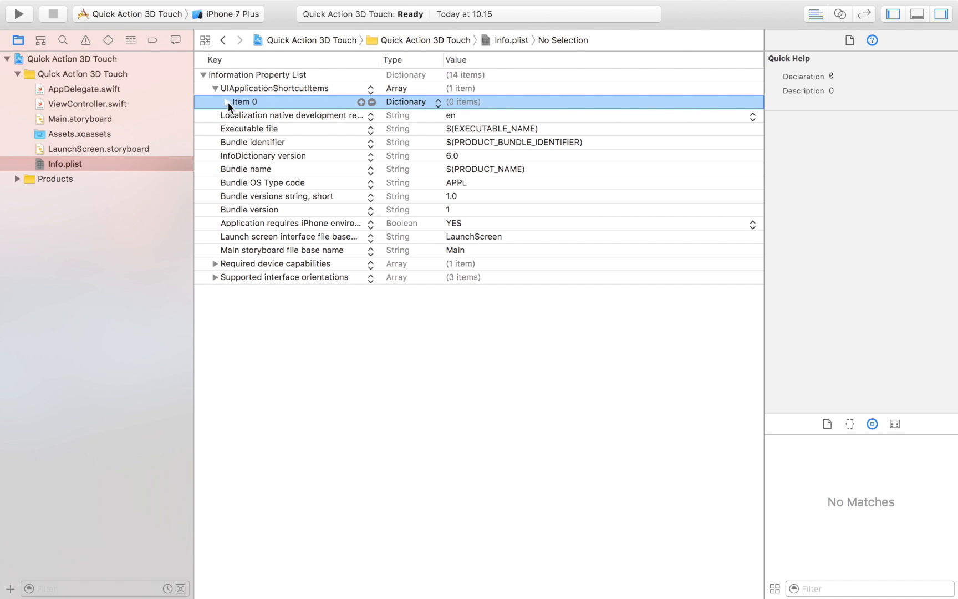
{"action": "left_click", "coordinate": [361, 102]}
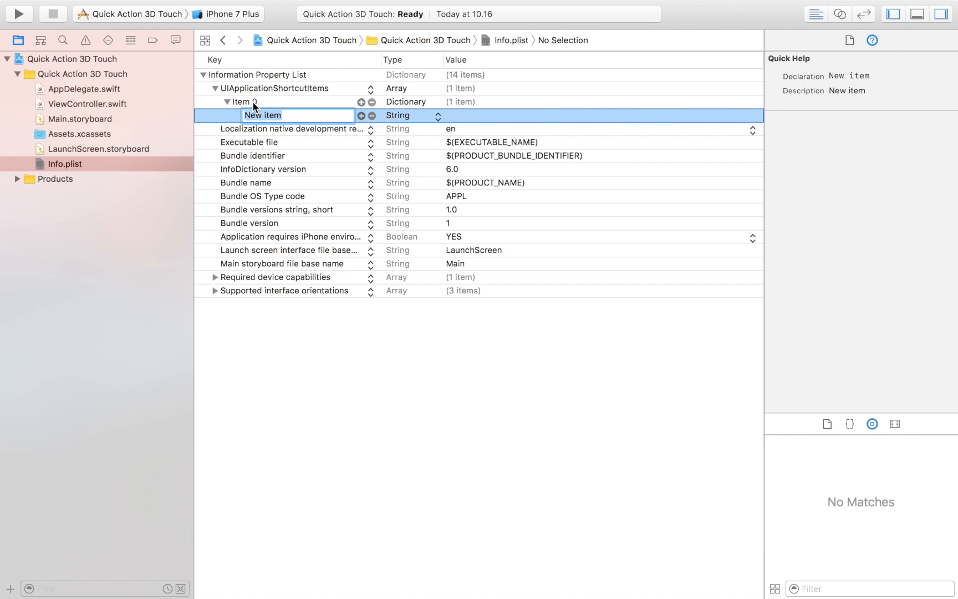
{"action": "mouse_move", "coordinate": [289, 134]}
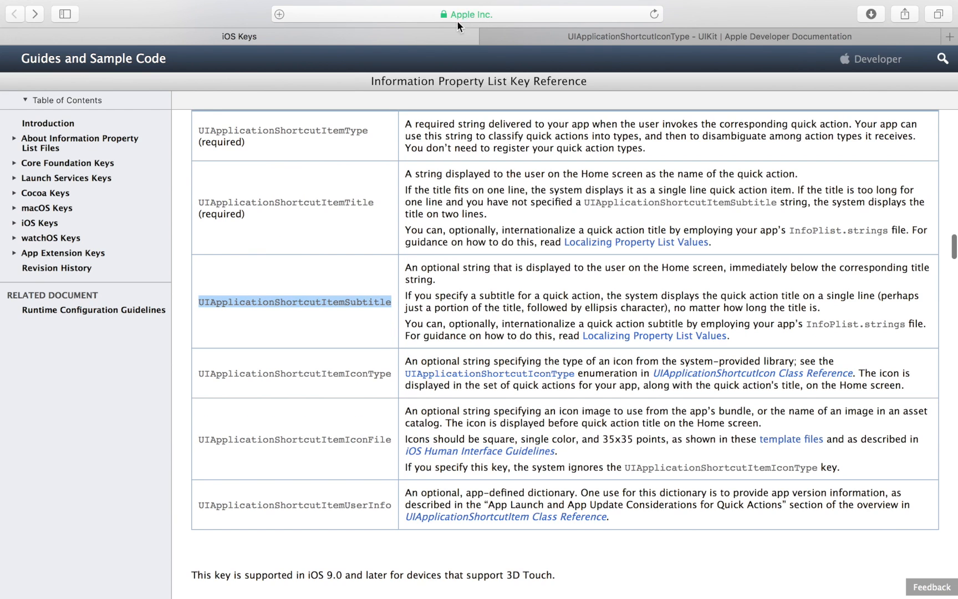
{"action": "mouse_move", "coordinate": [489, 32]}
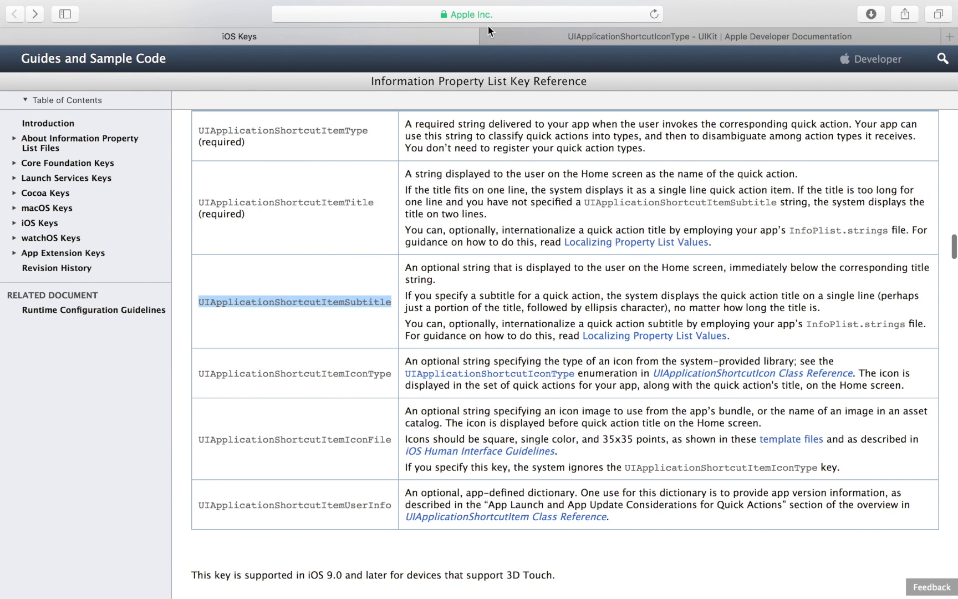
Find and select UIApplicationShortcutItemType in Safari's quick action keys table
{"action": "scroll", "scroll_direction": "up", "scroll_amount": 3}
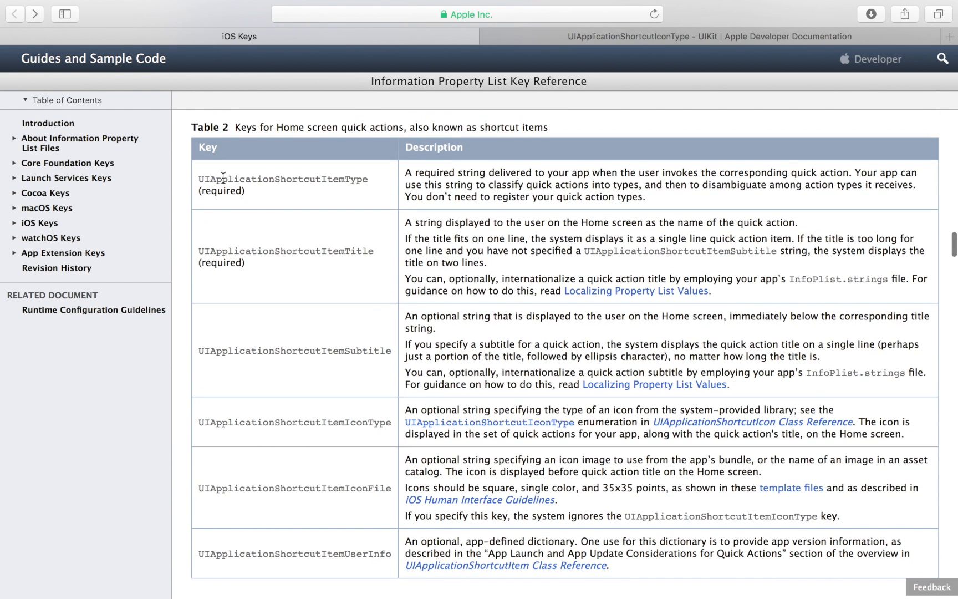
{"action": "double_click", "coordinate": [221, 190]}
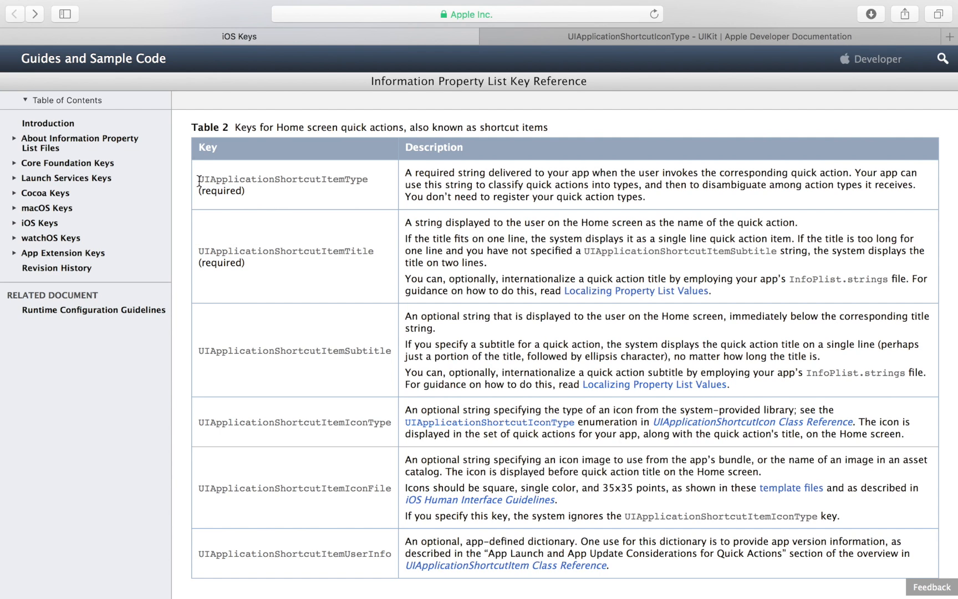
{"action": "double_click", "coordinate": [283, 179]}
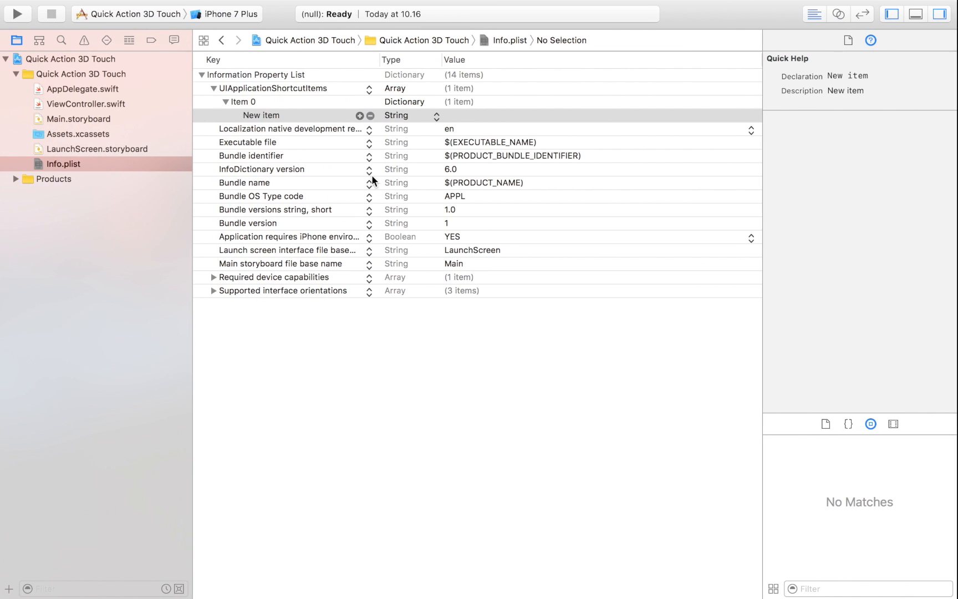
Set Item 0's UIApplicationShortcutItemType to com.magnumium.Quick-Action-3D-Touch.postImage using the Bundle Identifier
{"action": "left_click", "coordinate": [260, 114]}
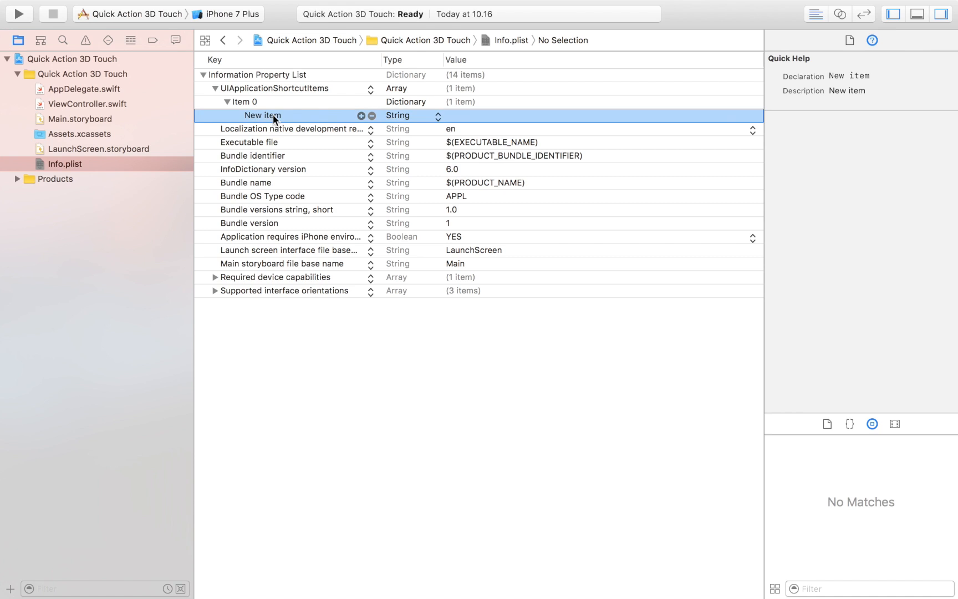
{"action": "double_click", "coordinate": [263, 115]}
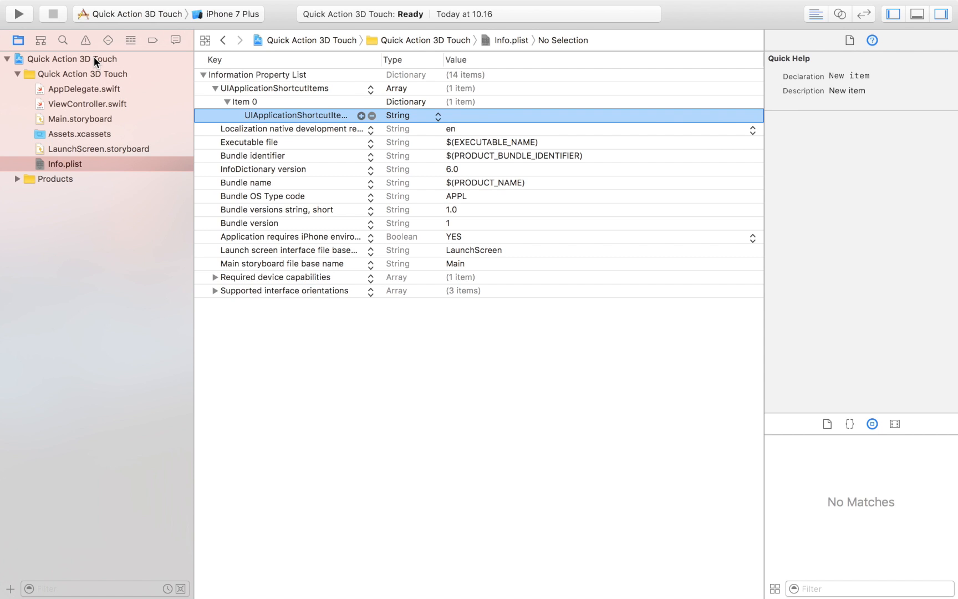
{"action": "left_click", "coordinate": [75, 59]}
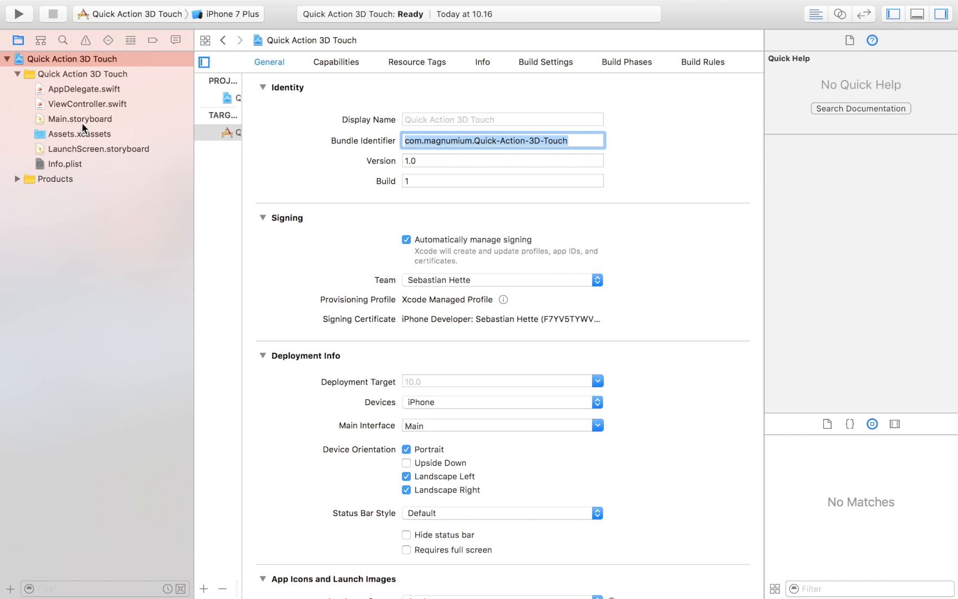
{"action": "mouse_move", "coordinate": [72, 148]}
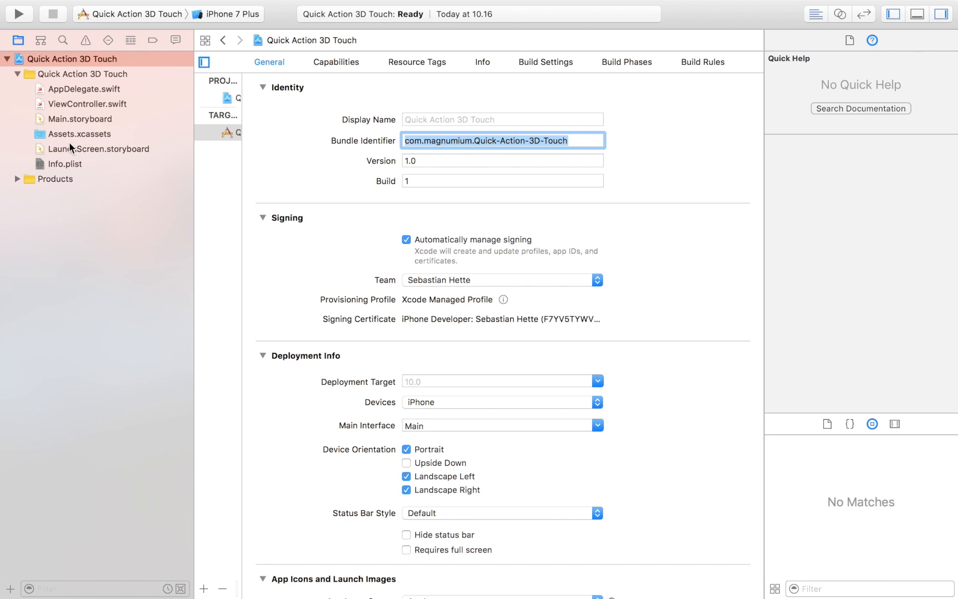
{"action": "left_click", "coordinate": [65, 163]}
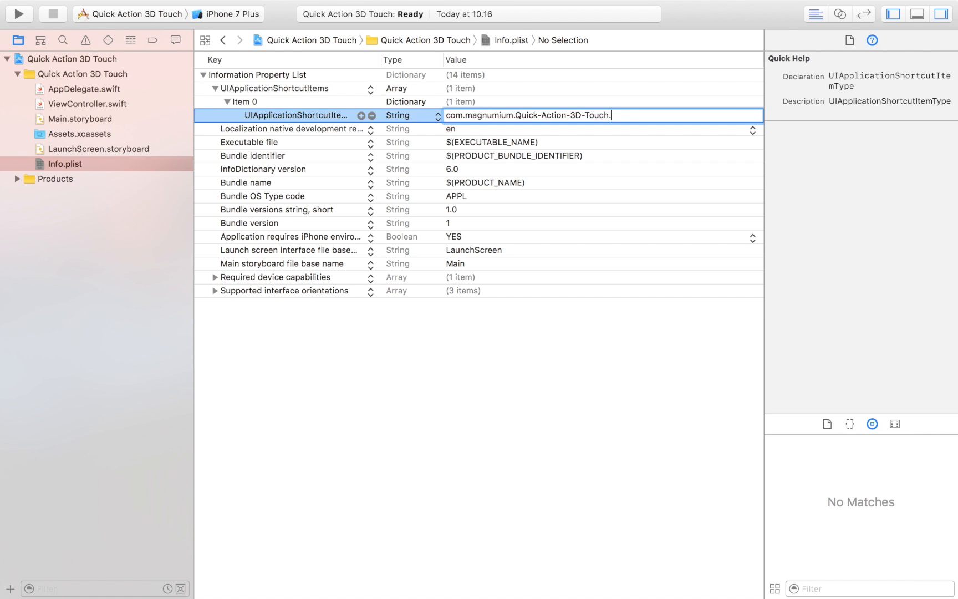
{"action": "type", "text": "postImage"}
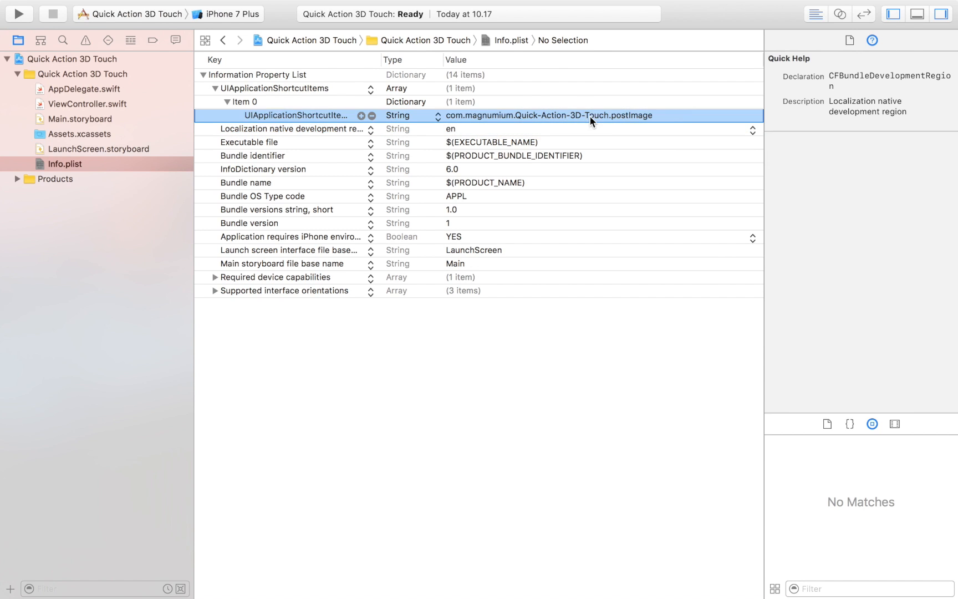
{"action": "mouse_move", "coordinate": [439, 136]}
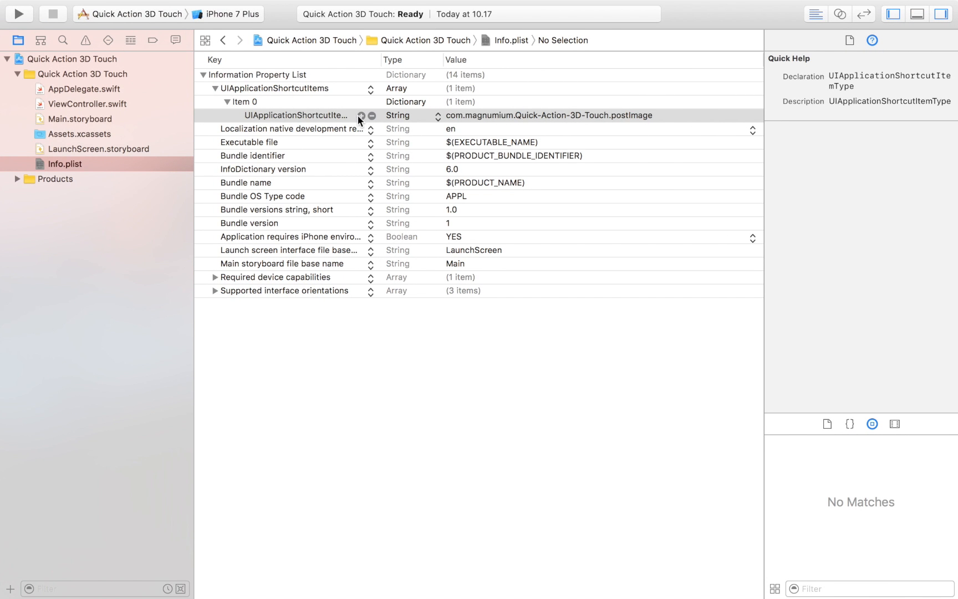
{"action": "left_click", "coordinate": [362, 115]}
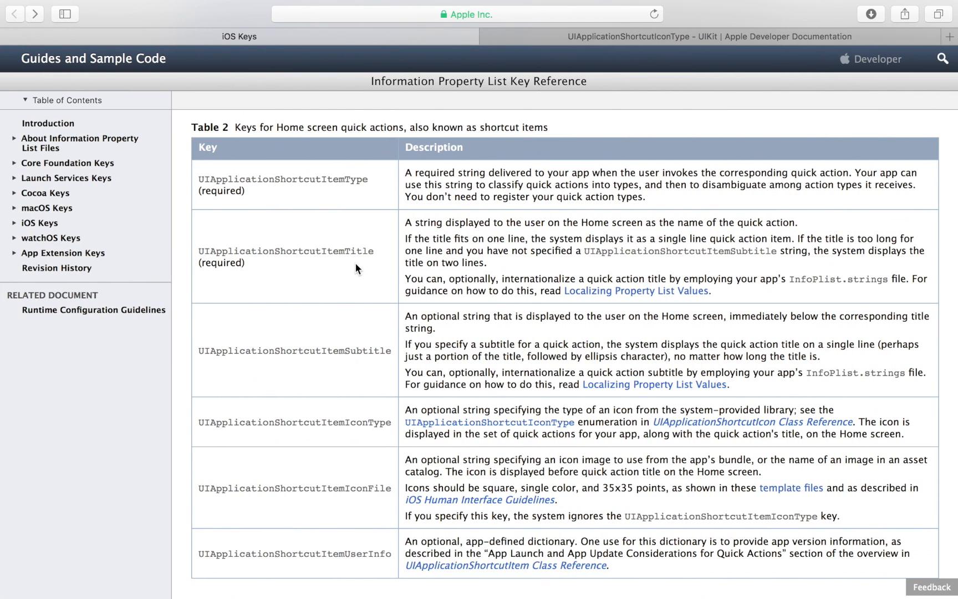
Browse the UIApplicationShortcutIconType constants and open the 'add' plus-icon documentation page
{"action": "scroll", "scroll_direction": "down", "scroll_amount": 3}
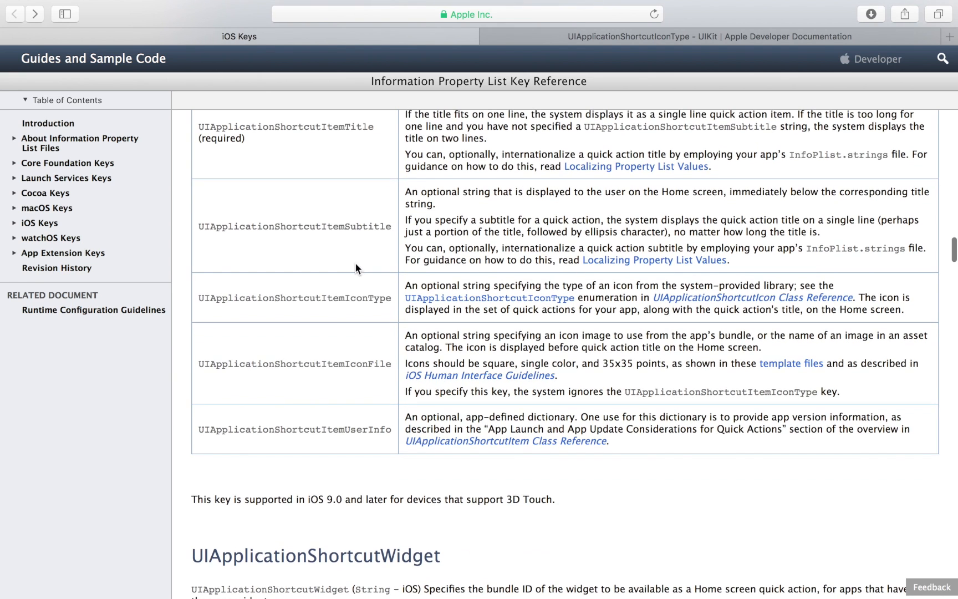
{"action": "mouse_move", "coordinate": [561, 105]}
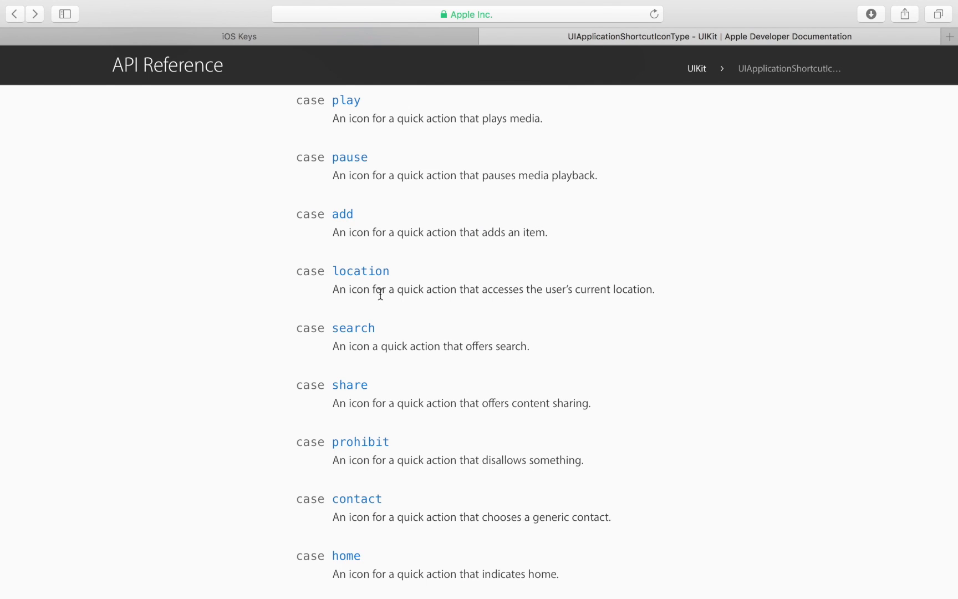
{"action": "scroll", "scroll_direction": "up", "scroll_amount": 3}
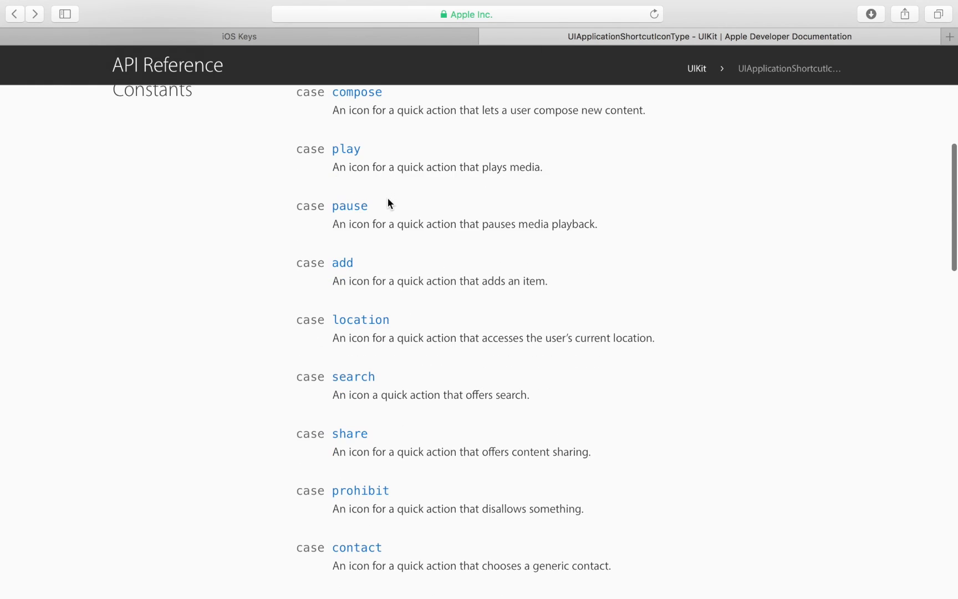
{"action": "scroll", "scroll_direction": "down", "scroll_amount": 3}
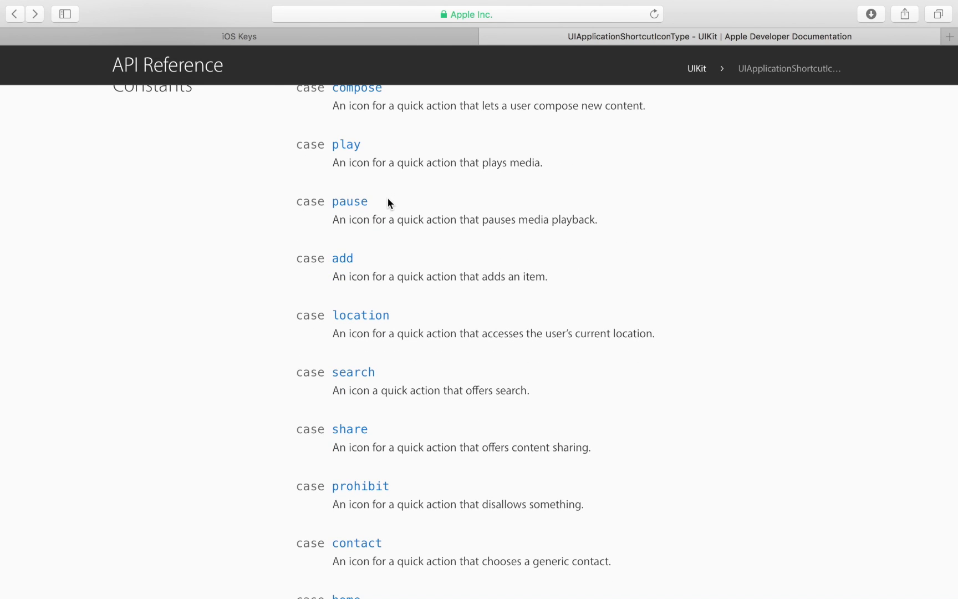
{"action": "mouse_move", "coordinate": [391, 191]}
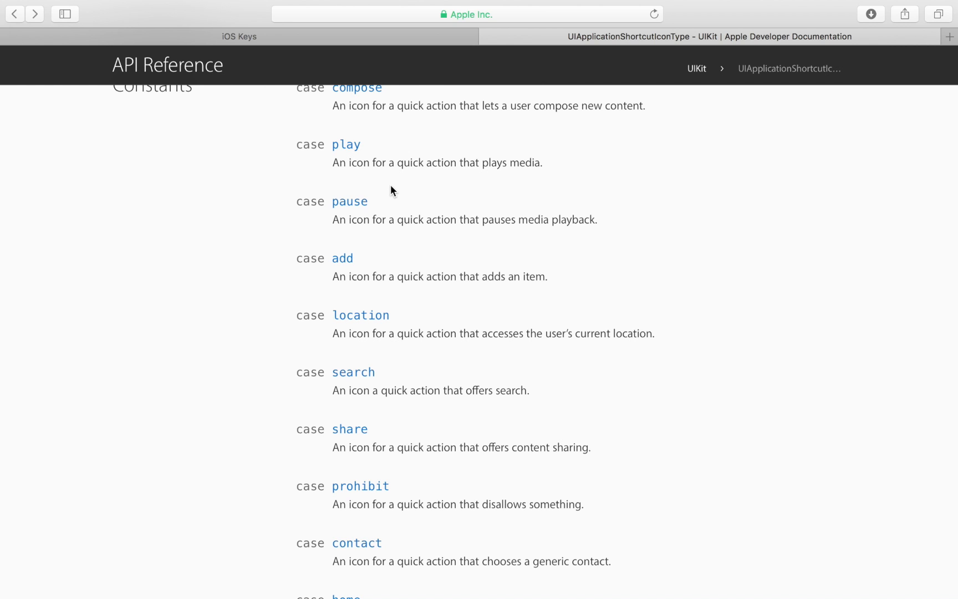
{"action": "scroll", "scroll_direction": "up", "scroll_amount": 3}
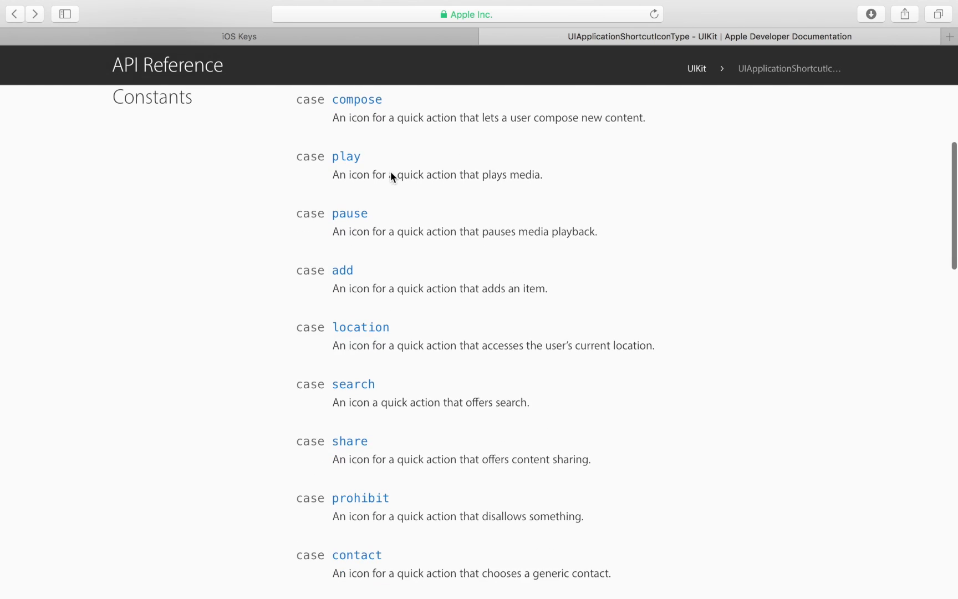
{"action": "scroll", "scroll_direction": "down", "scroll_amount": 3}
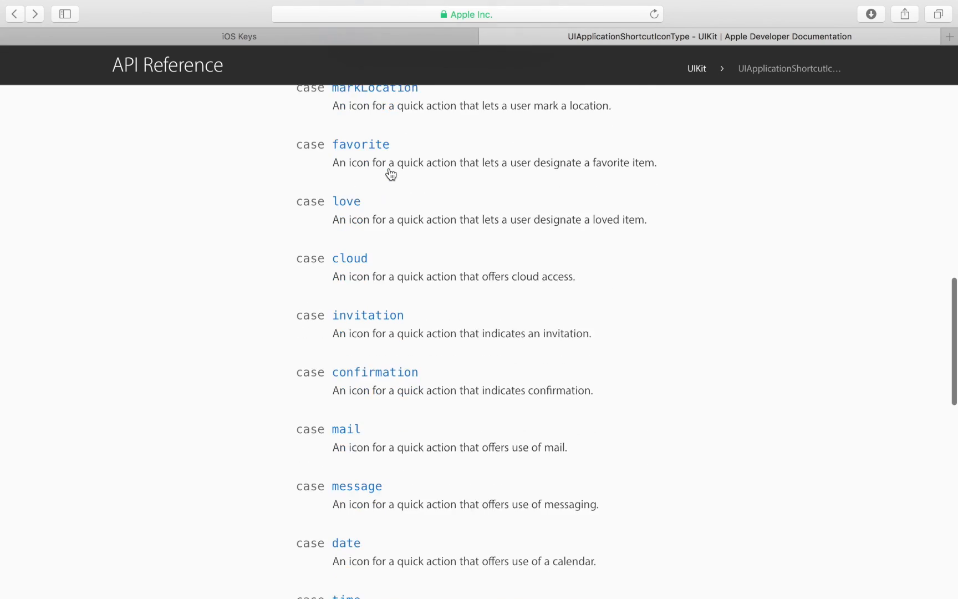
{"action": "scroll", "scroll_direction": "down", "scroll_amount": 3}
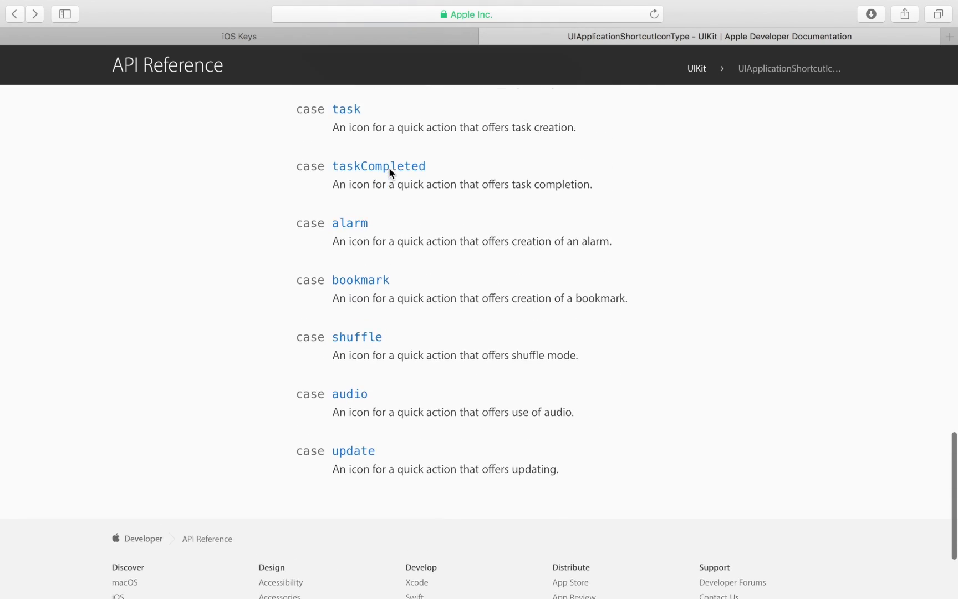
{"action": "scroll", "scroll_direction": "up", "scroll_amount": 3}
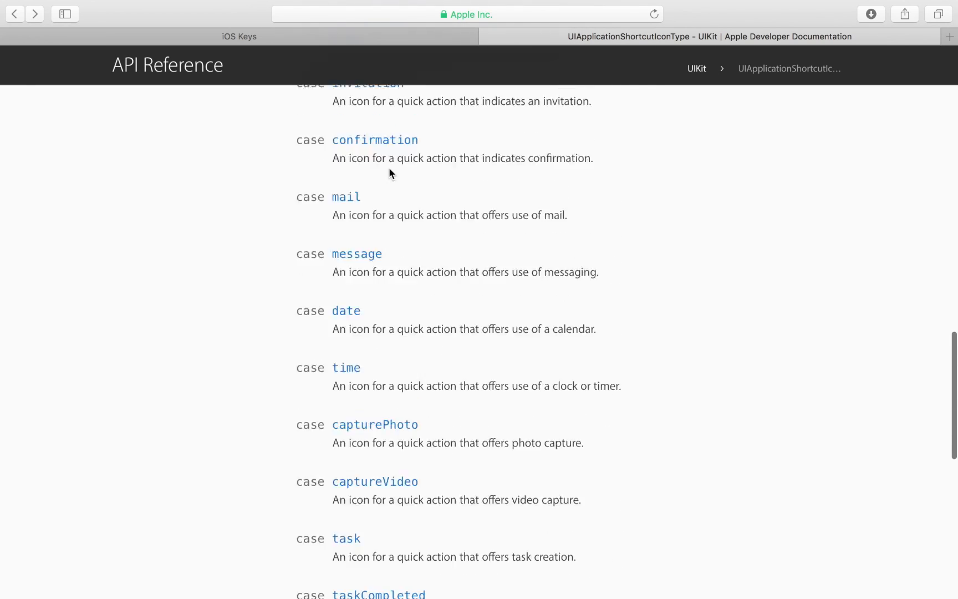
{"action": "scroll", "scroll_direction": "down", "scroll_amount": 3}
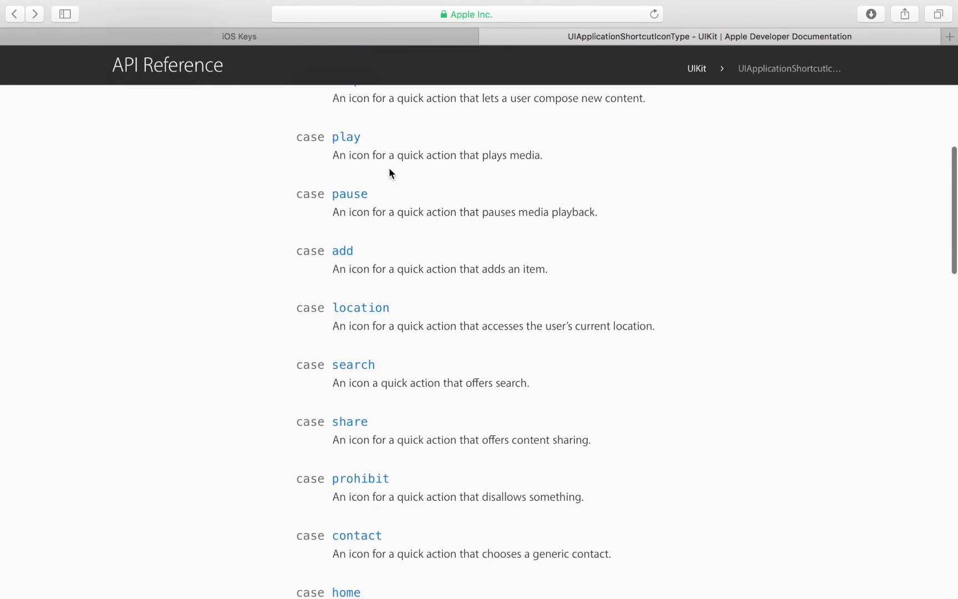
{"action": "left_click", "coordinate": [342, 251]}
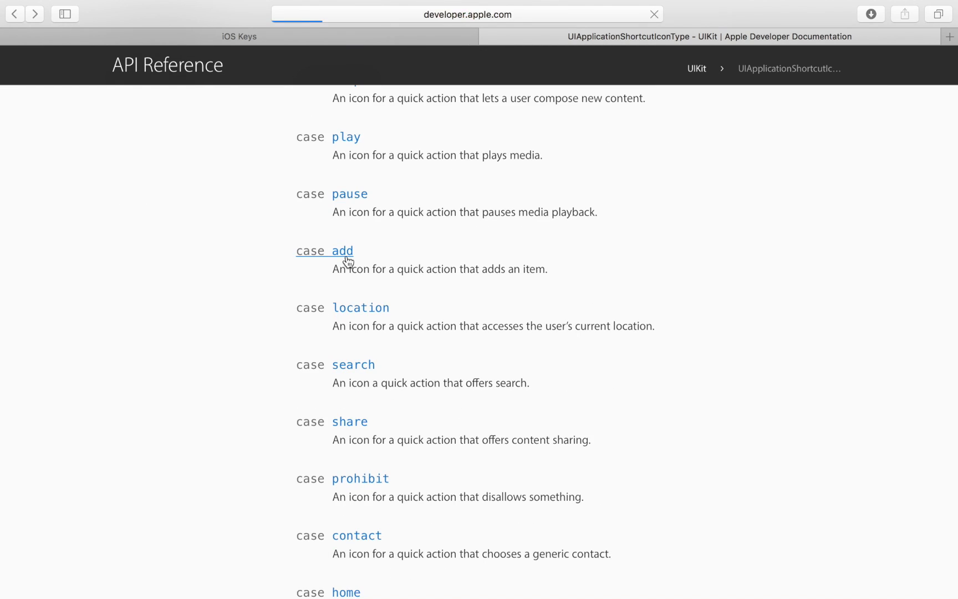
{"action": "left_click", "coordinate": [324, 251]}
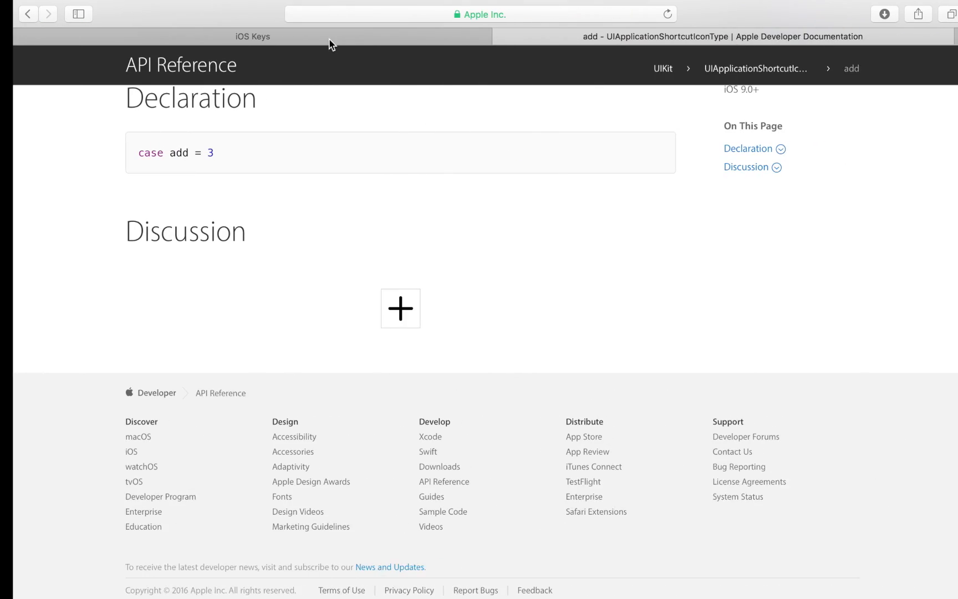
Add UIApplicationShortcutItemIconType to Item 0 with value UIApplicationShortIconTypeAdd
{"action": "left_click", "coordinate": [251, 36]}
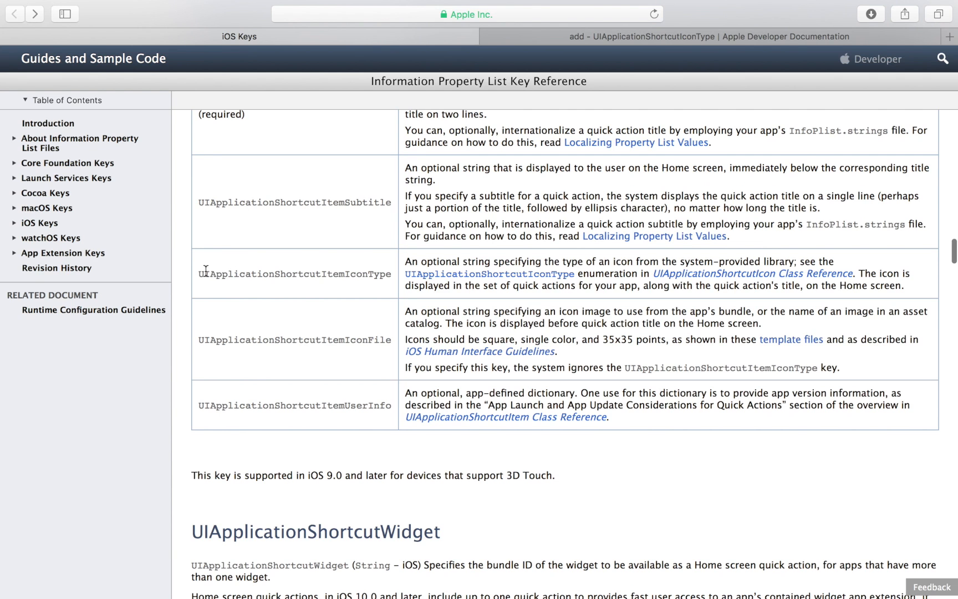
{"action": "double_click", "coordinate": [270, 274]}
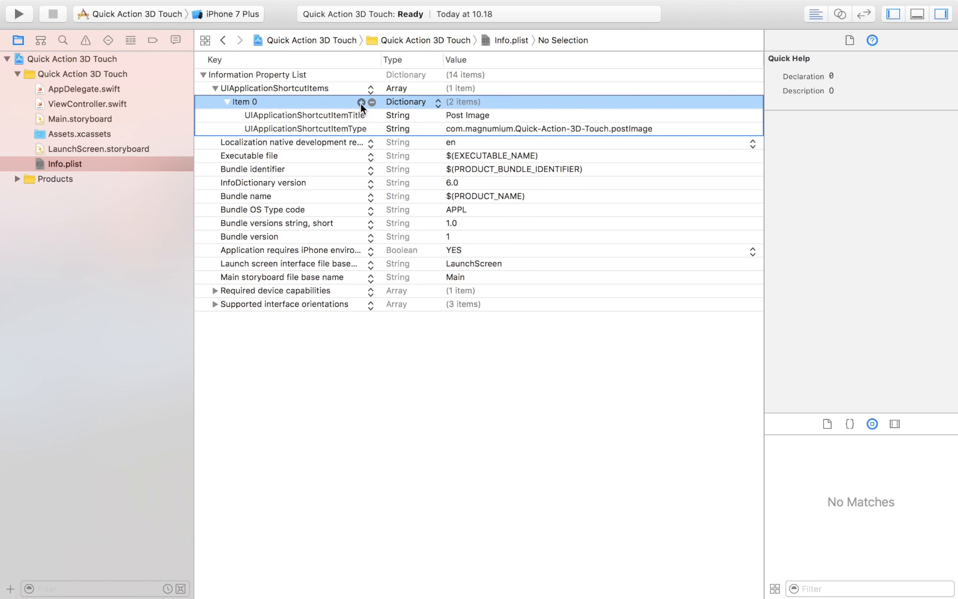
{"action": "left_click", "coordinate": [361, 115]}
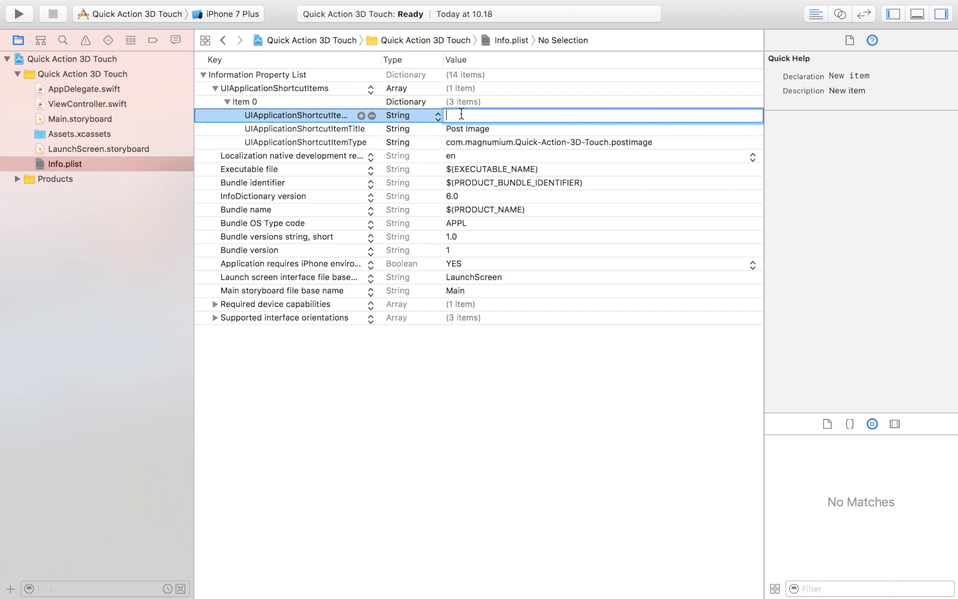
{"action": "type", "text": "UIApplicationShortIconType"}
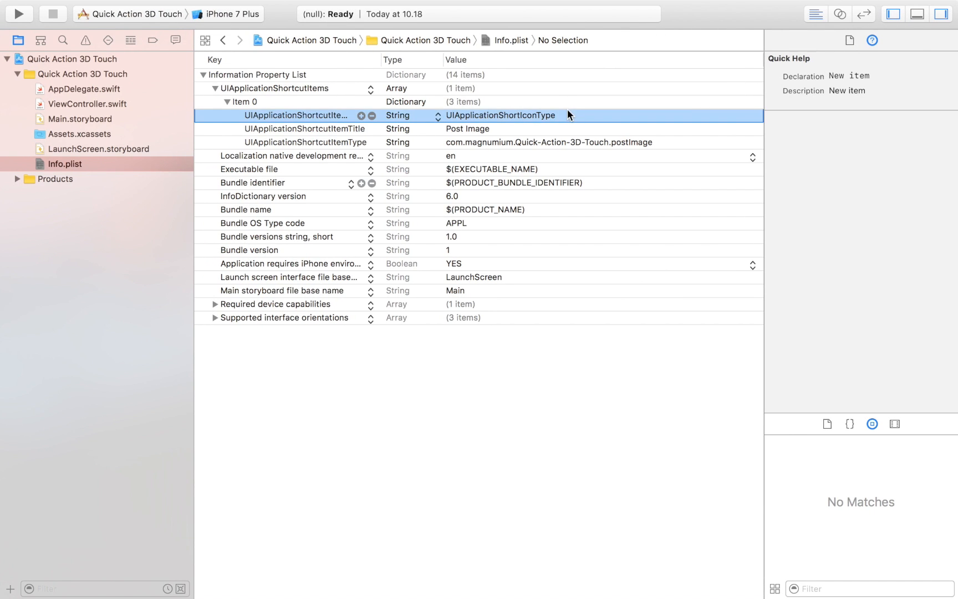
{"action": "double_click", "coordinate": [499, 114]}
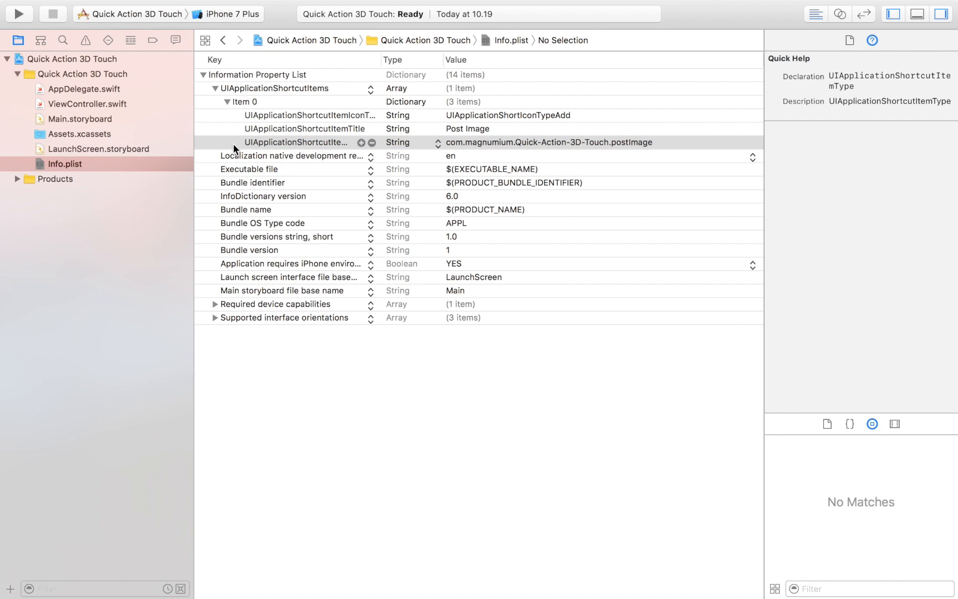
{"action": "mouse_move", "coordinate": [304, 136]}
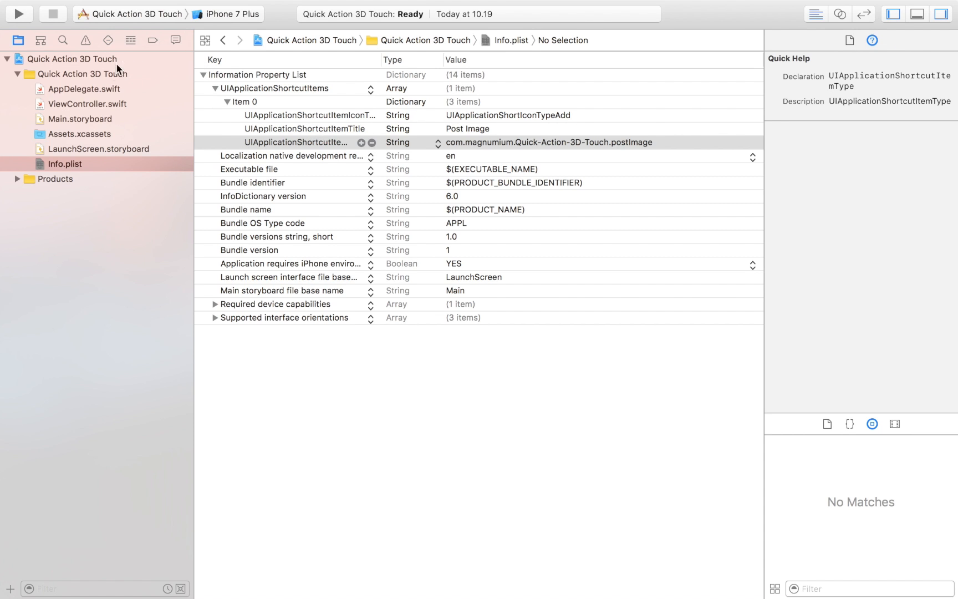
Insert the performActionFor shortcutItem handler below the last method in AppDelegate.swift
{"action": "left_click", "coordinate": [85, 88]}
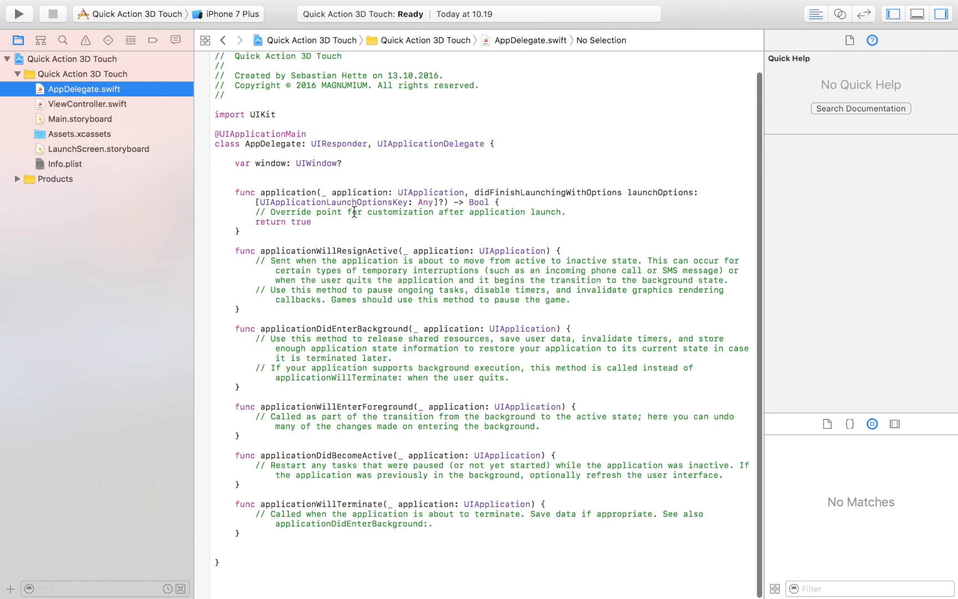
{"action": "scroll", "scroll_direction": "up", "scroll_amount": 3}
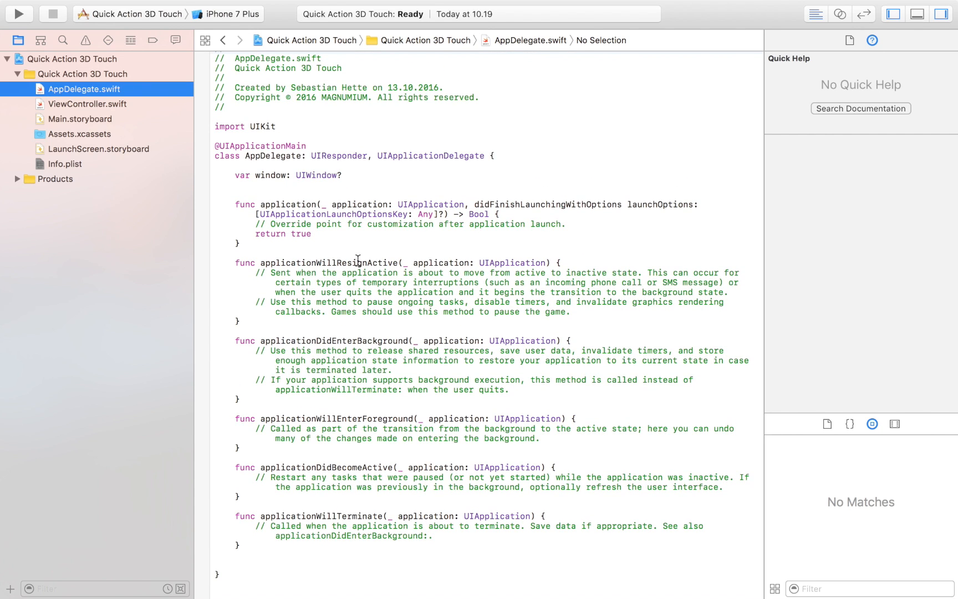
{"action": "left_click", "coordinate": [266, 545]}
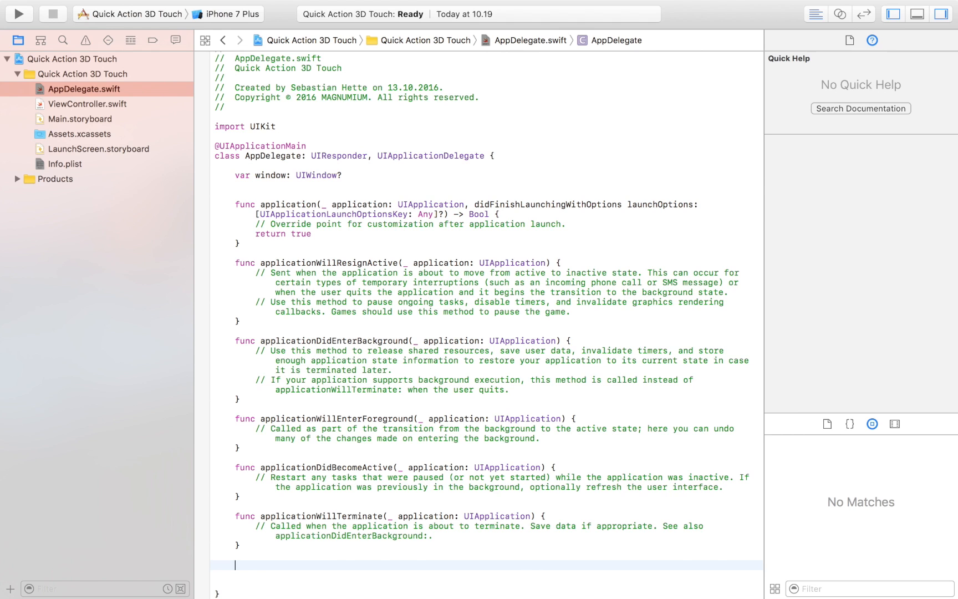
{"action": "type", "text": "p"}
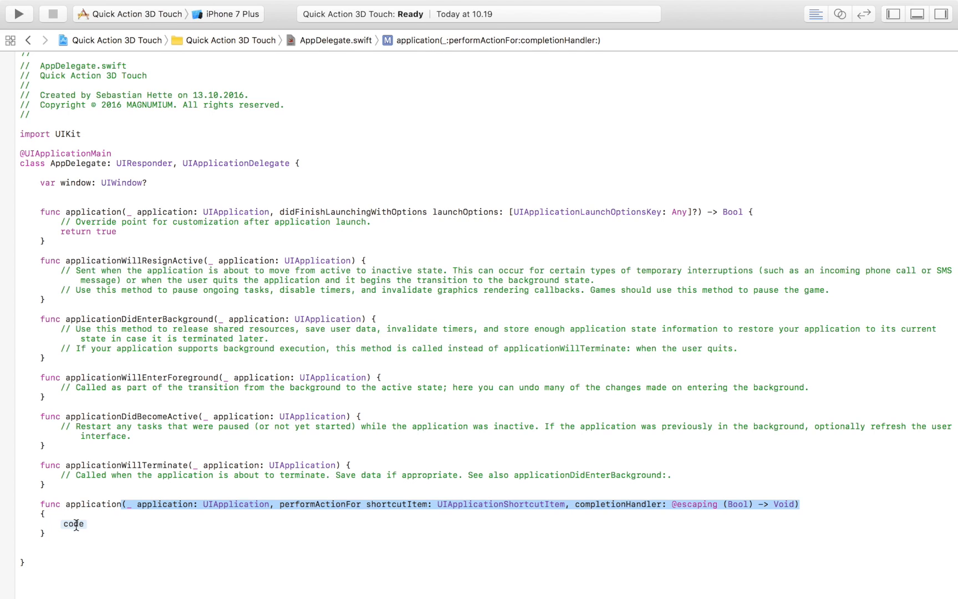
{"action": "double_click", "coordinate": [72, 523]}
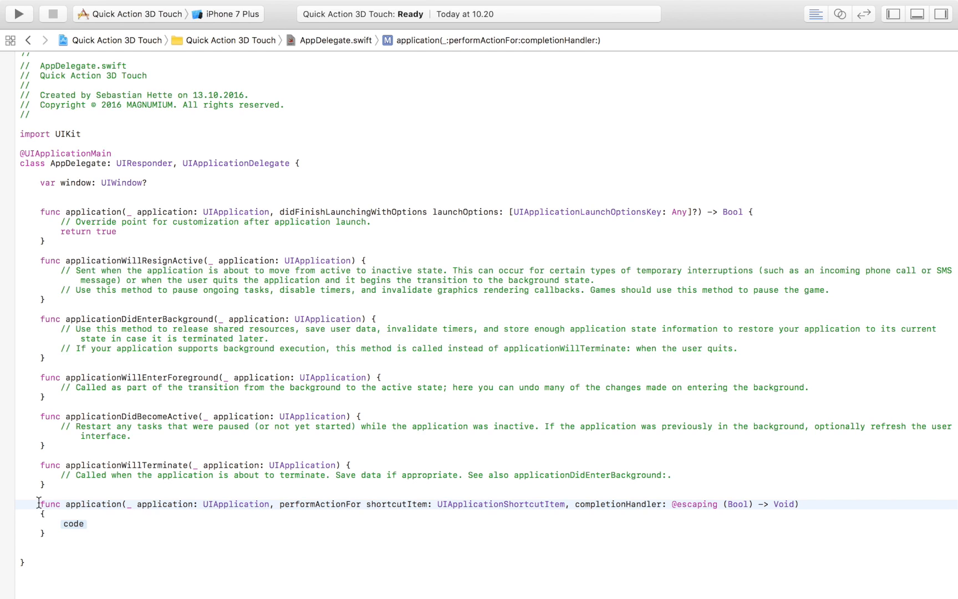
Replace the handler's placeholder with 'if shortcutItem.type'
{"action": "double_click", "coordinate": [73, 523]}
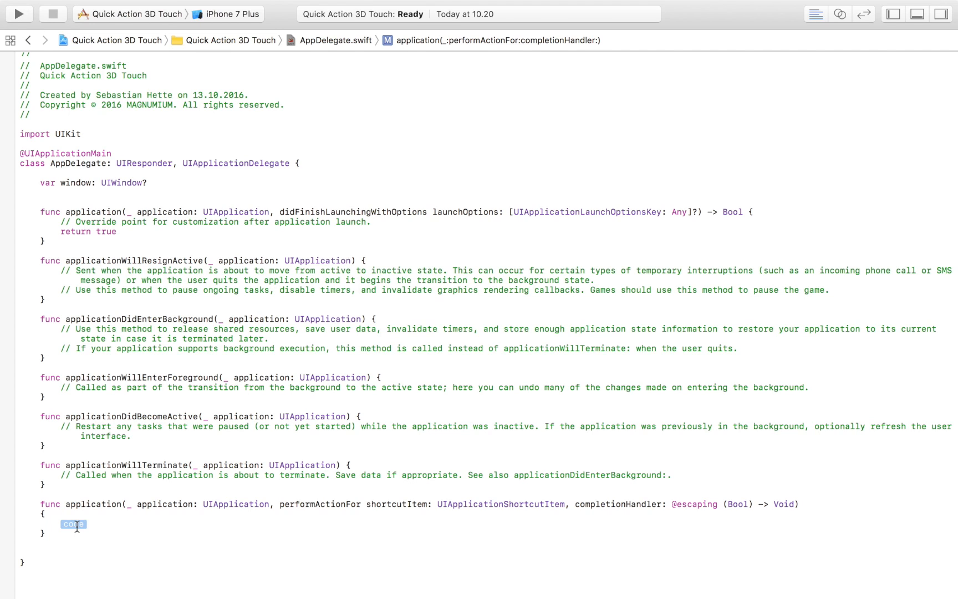
{"action": "type", "text": "if"}
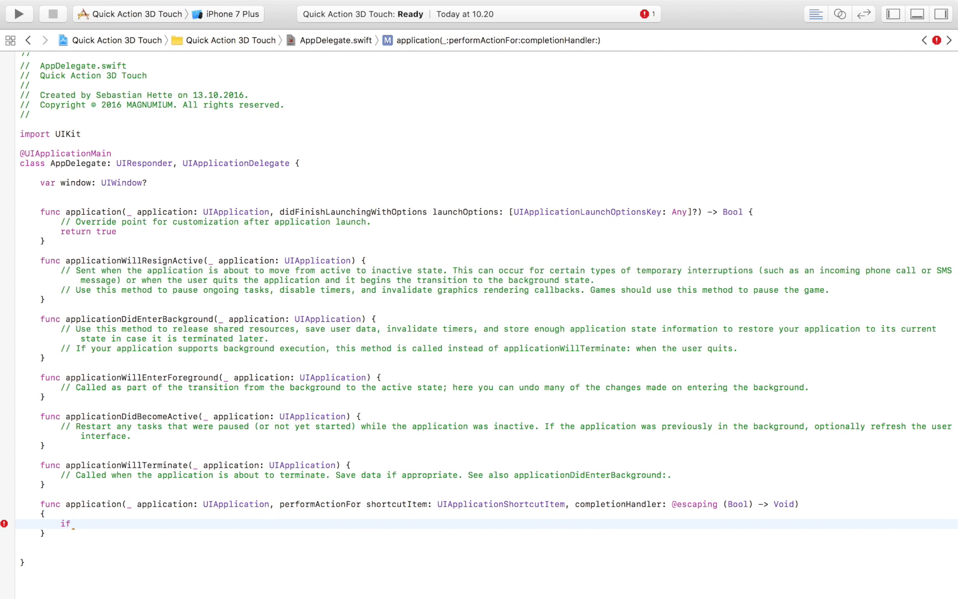
{"action": "type", "text": "shortcutItem"}
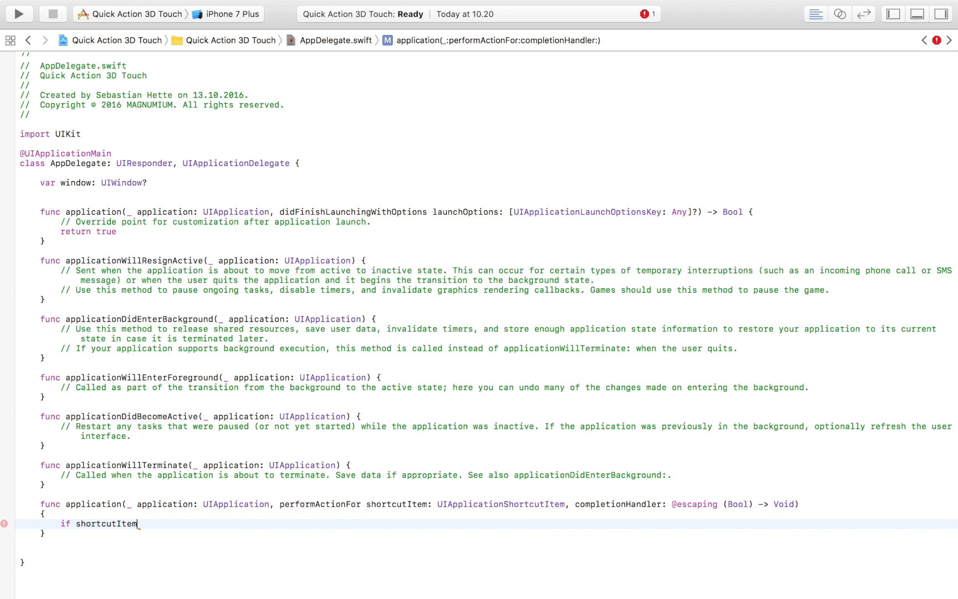
{"action": "type", "text": ".type"}
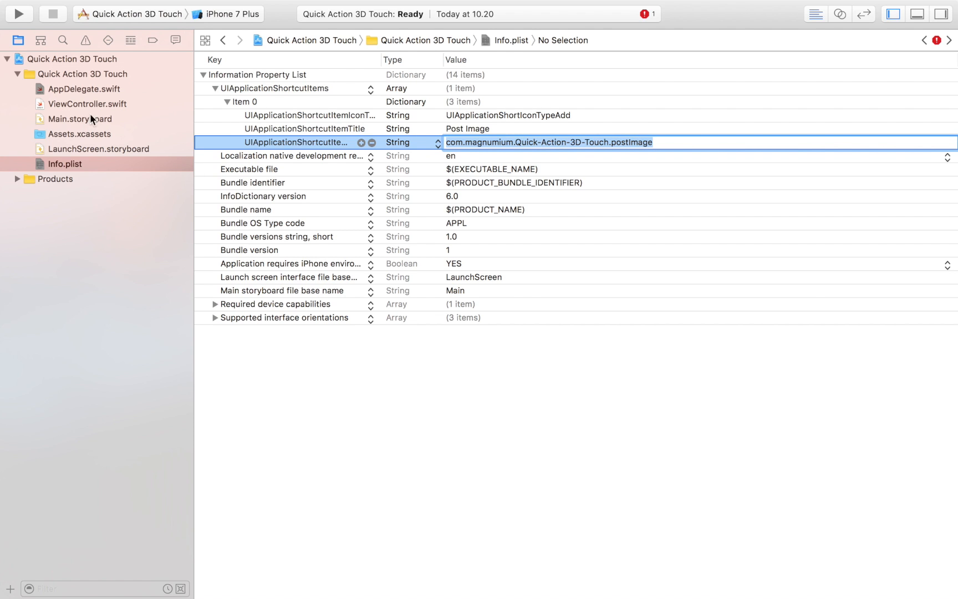
Compare shortcutItem.type with "com.magnumium.Quick-Action-3D-Touch.postImage" in the if condition
{"action": "left_click", "coordinate": [83, 89]}
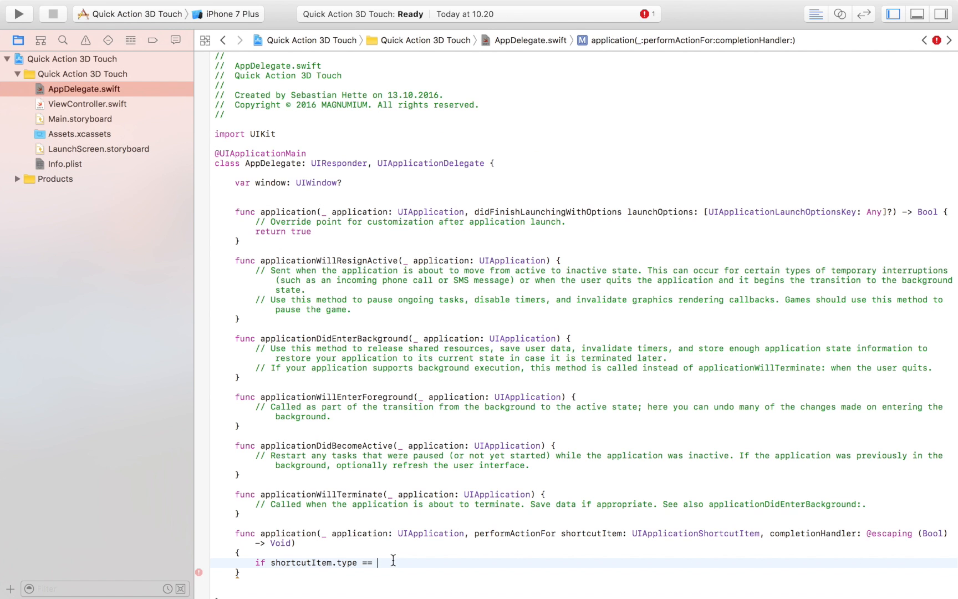
{"action": "type", "text": "com.magnumium.Quick-Action-3D-Touch.postImage"}
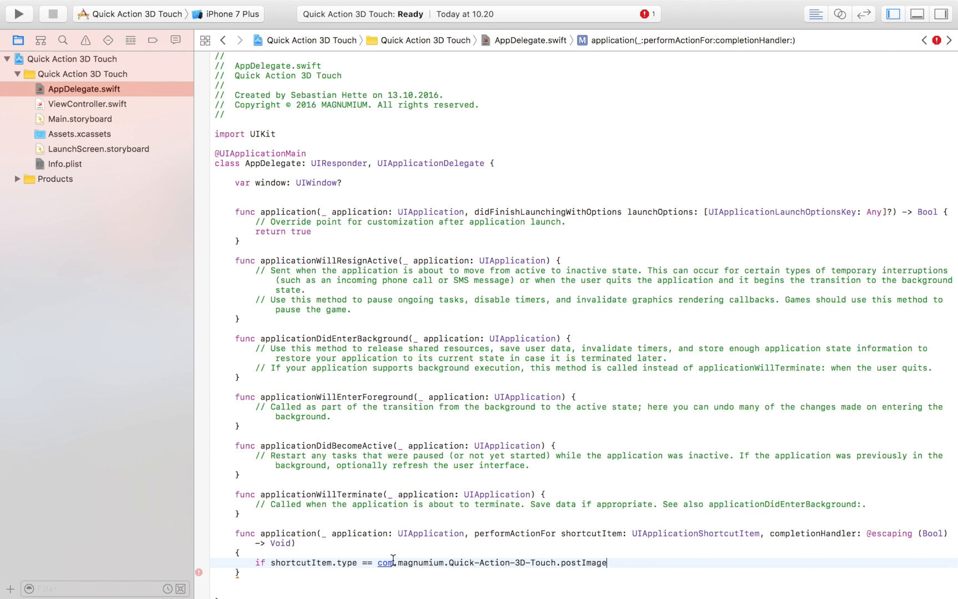
{"action": "type", "text": "\""}
{"action": "type", "text": "{"}
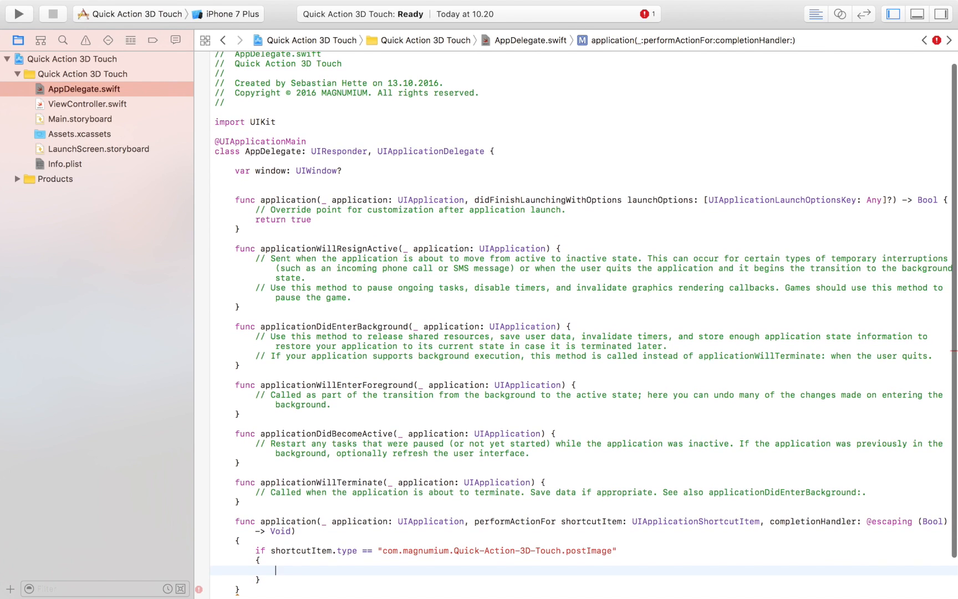
{"action": "type", "text": "view.ma"}
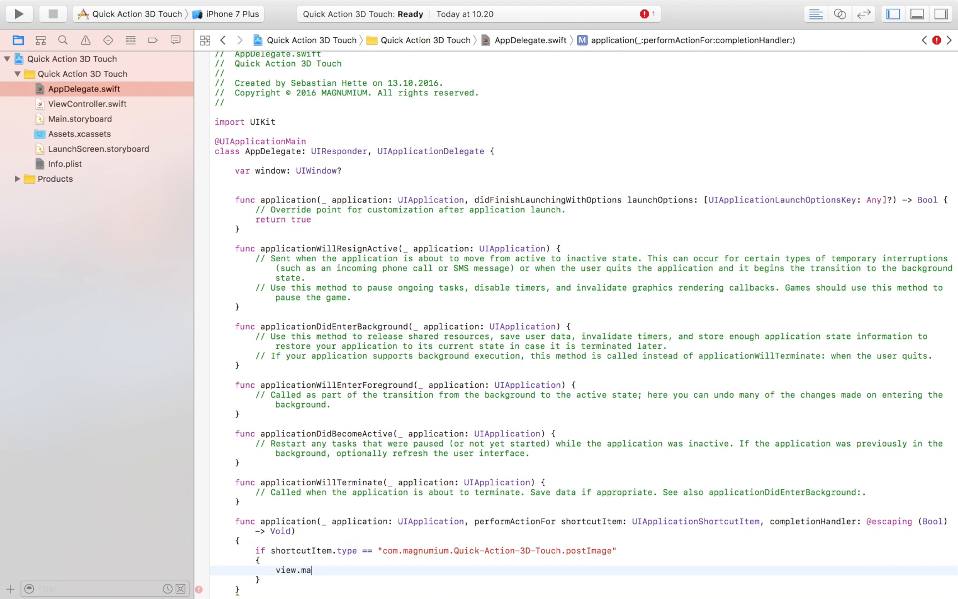
{"action": "key", "text": "Backspace"}
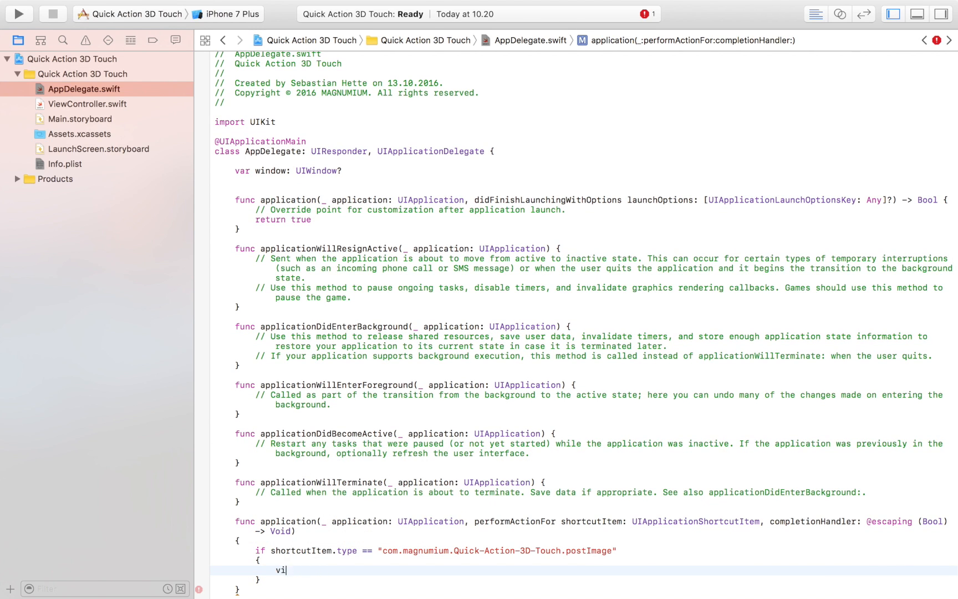
{"action": "key", "text": "Backspace"}
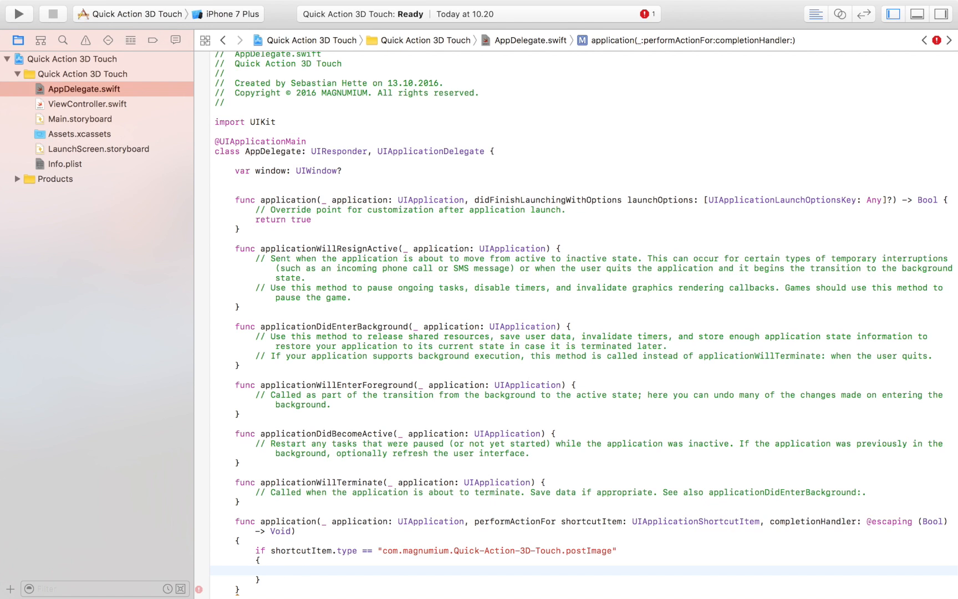
Add the comment '//Go to viewcontroller where user can post image' inside the if block
{"action": "left_click", "coordinate": [275, 569]}
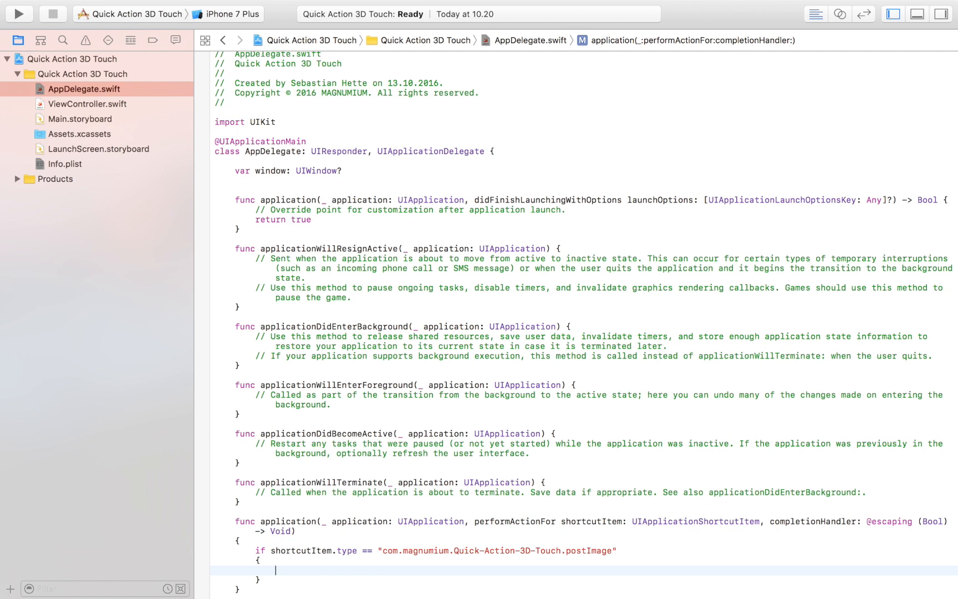
{"action": "mouse_move", "coordinate": [457, 527]}
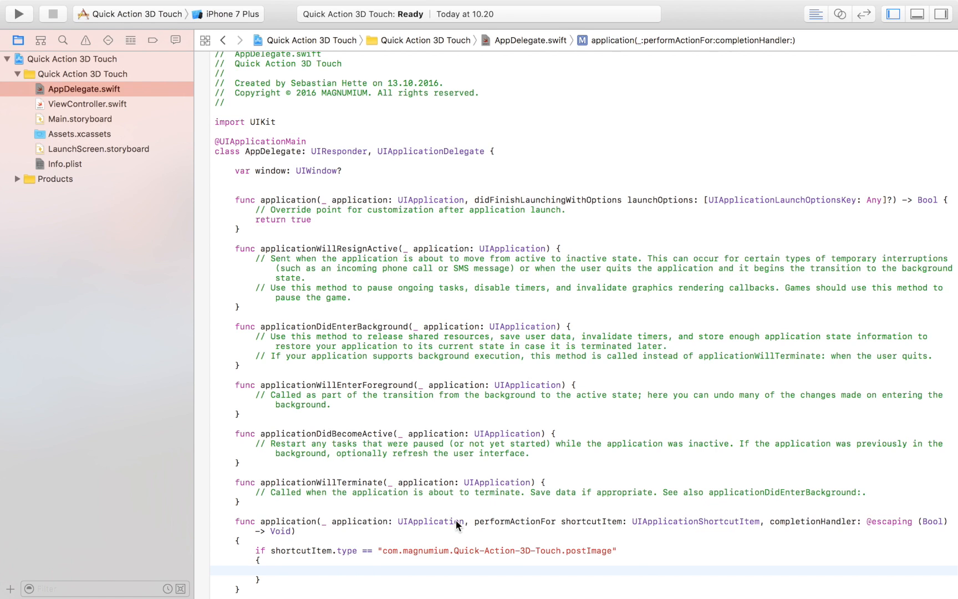
{"action": "mouse_move", "coordinate": [284, 577]}
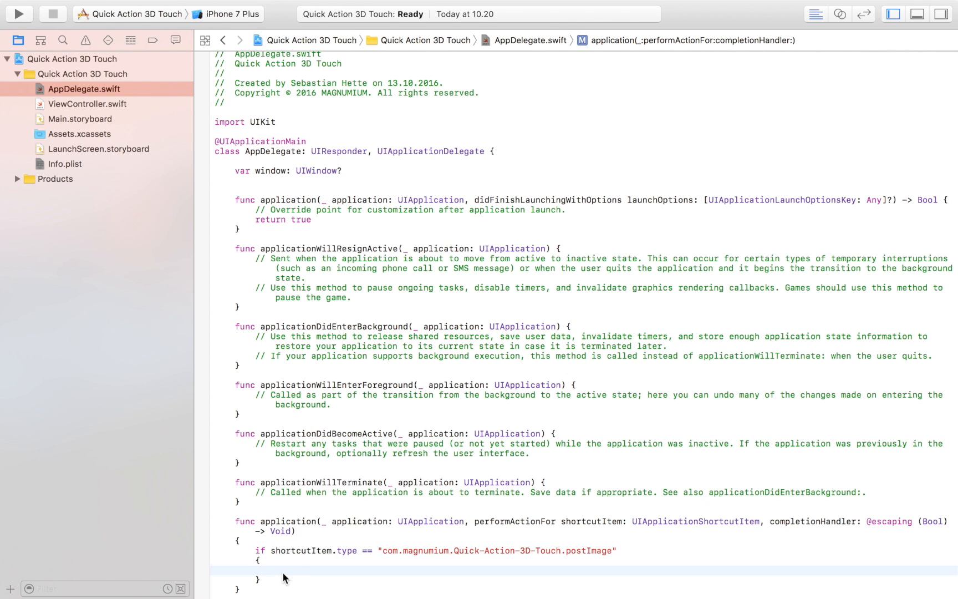
{"action": "type", "text": "//Go to vie"}
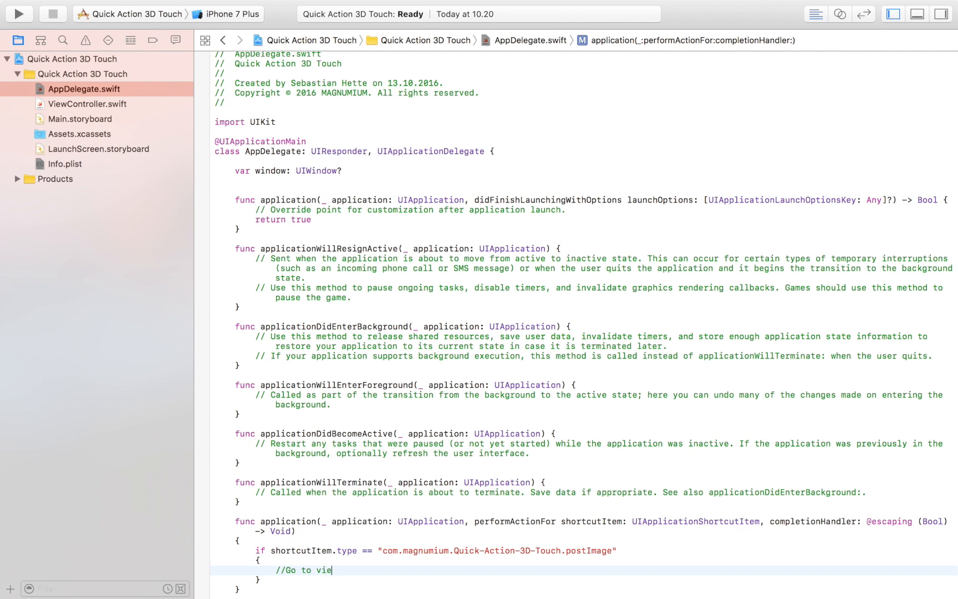
{"action": "type", "text": "wcontroller"}
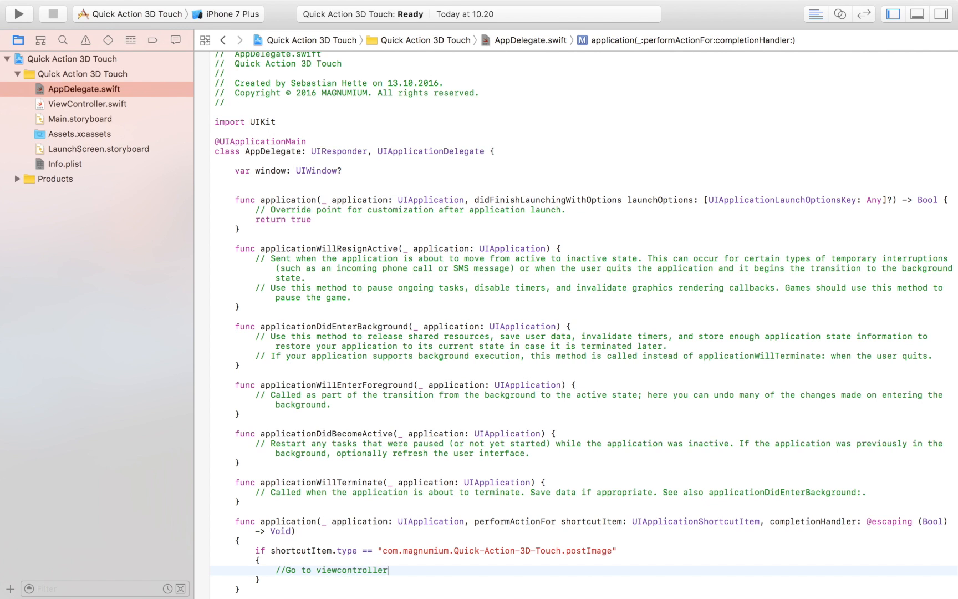
{"action": "type", "text": "where user can post image"}
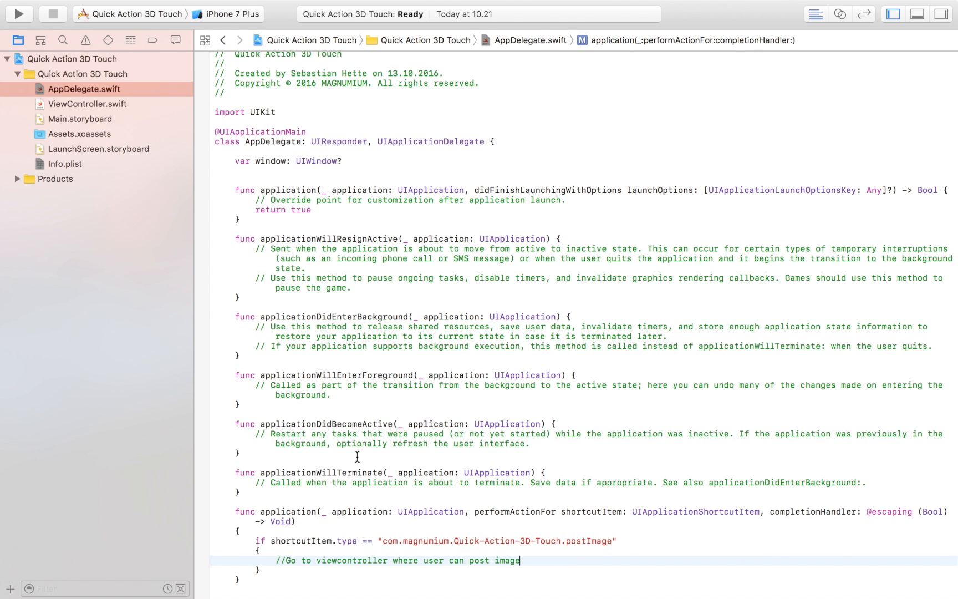
{"action": "scroll", "scroll_direction": "down", "scroll_amount": 3}
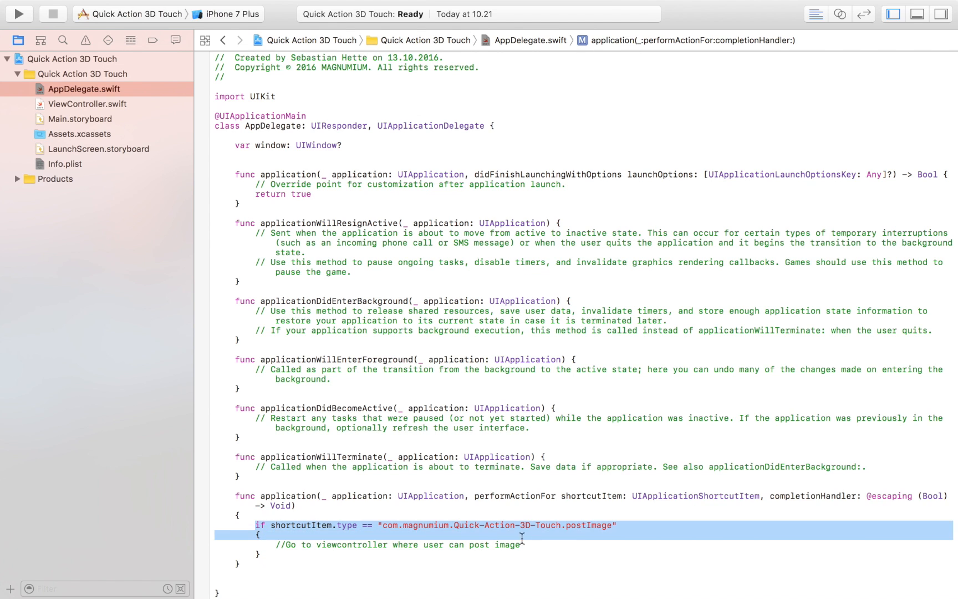
{"action": "mouse_move", "coordinate": [619, 536]}
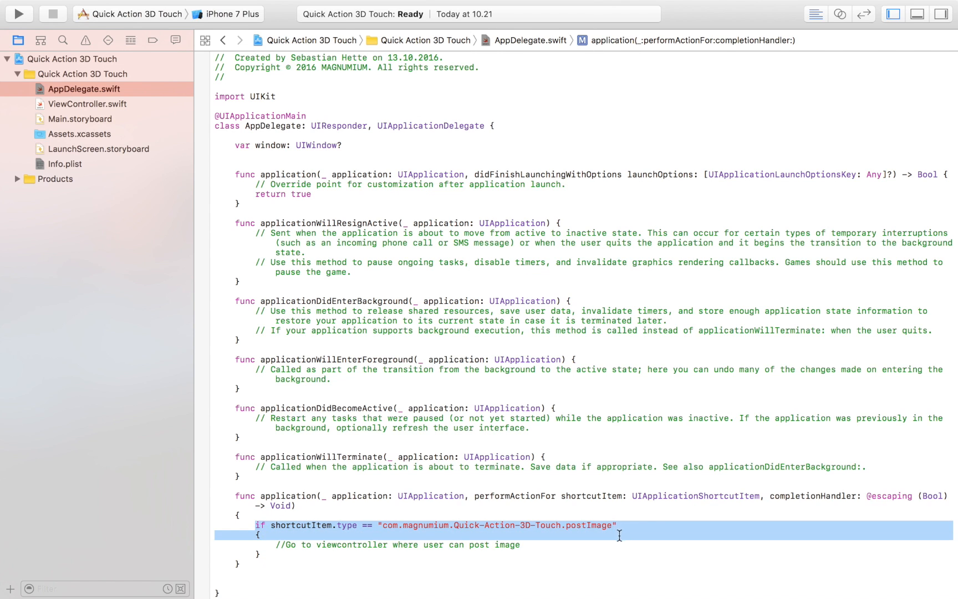
{"action": "left_click", "coordinate": [367, 544]}
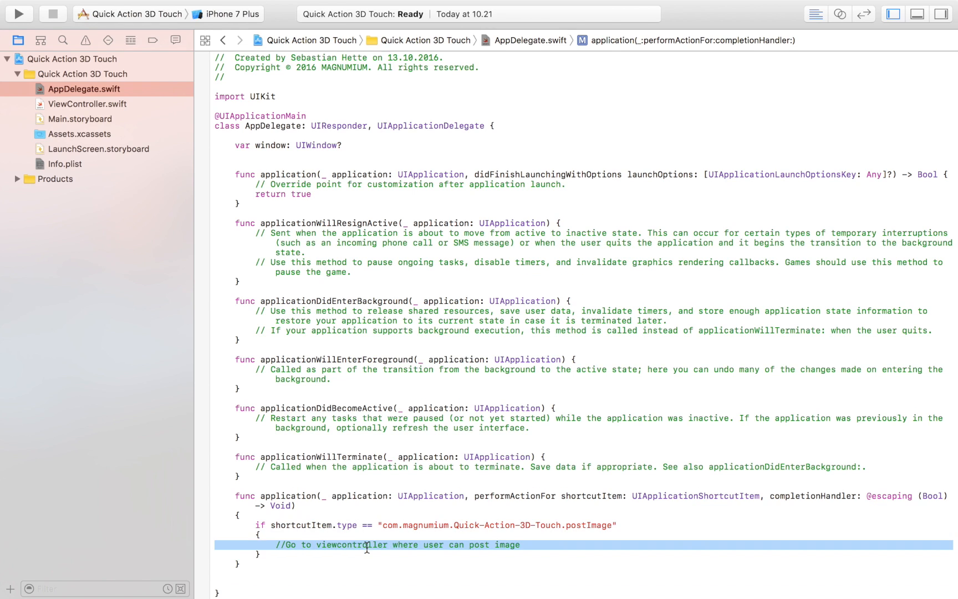
{"action": "left_click", "coordinate": [274, 544]}
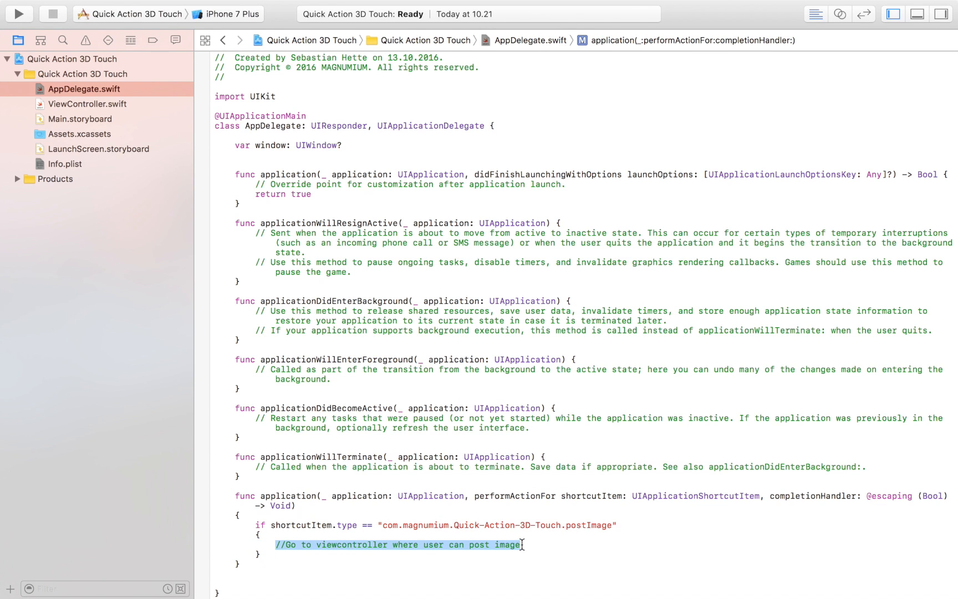
{"action": "mouse_move", "coordinate": [375, 399]}
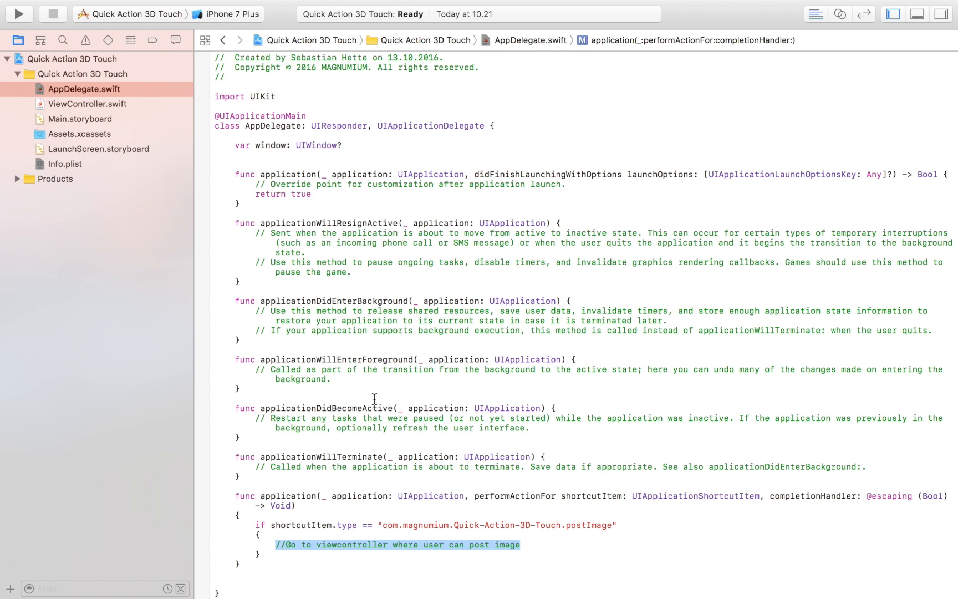
{"action": "left_click", "coordinate": [369, 475]}
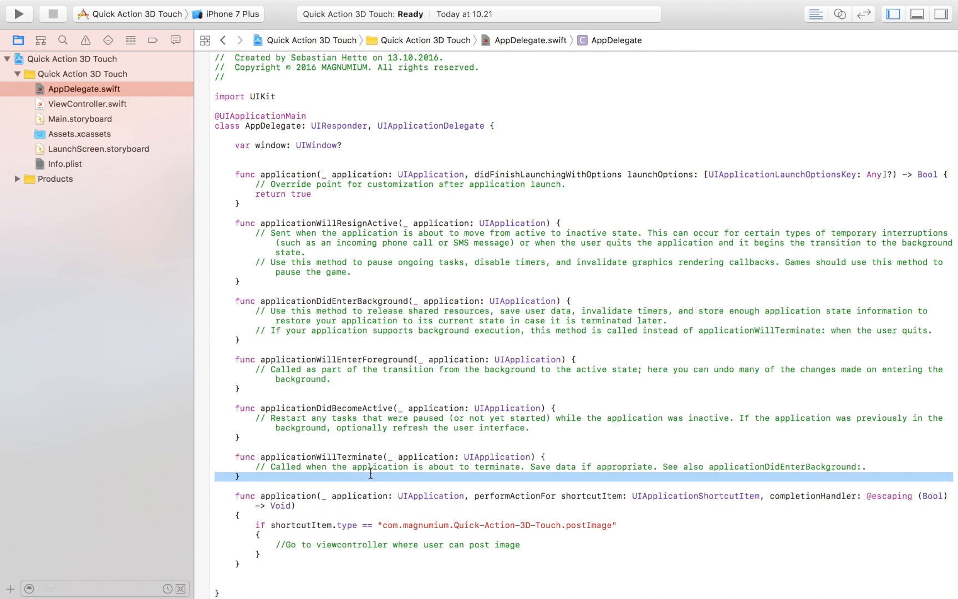
{"action": "mouse_move", "coordinate": [550, 452]}
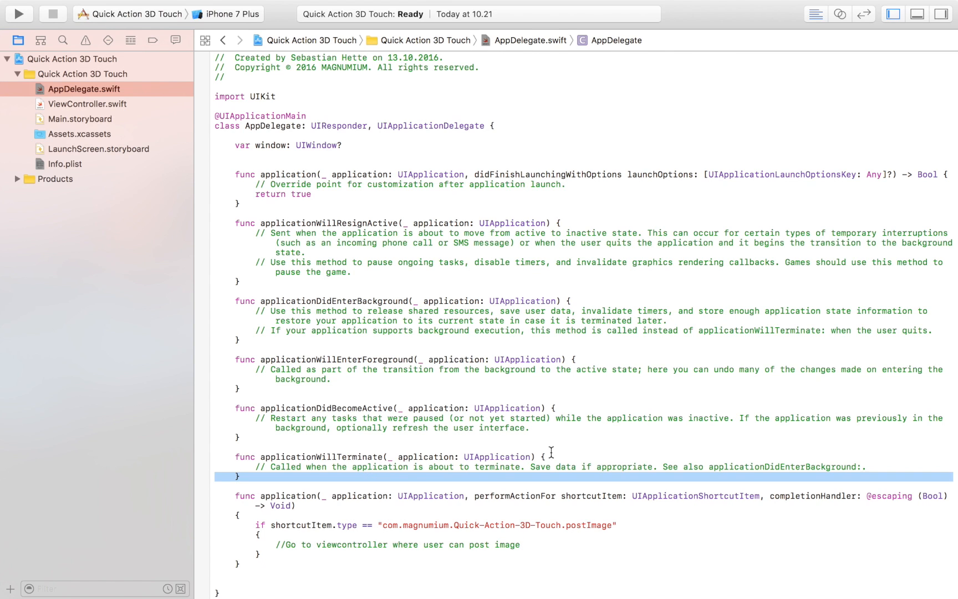
{"action": "left_click", "coordinate": [403, 456]}
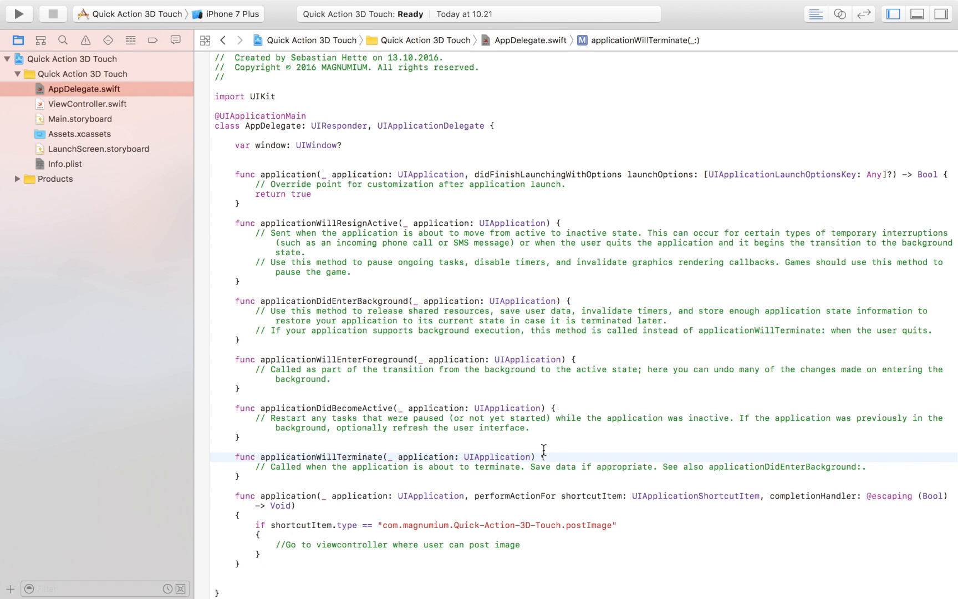
{"action": "mouse_move", "coordinate": [568, 478]}
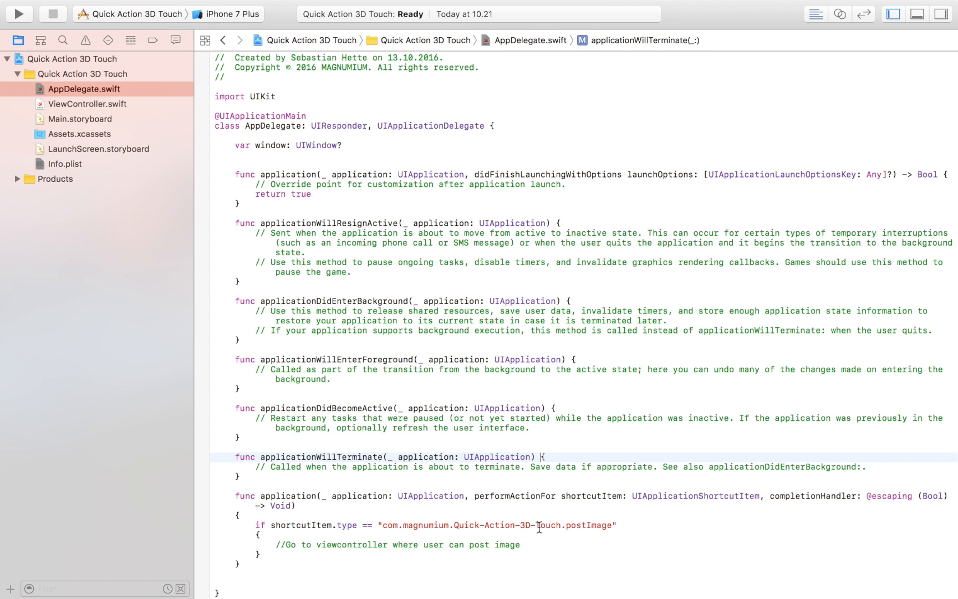
{"action": "scroll", "scroll_direction": "up", "scroll_amount": 3}
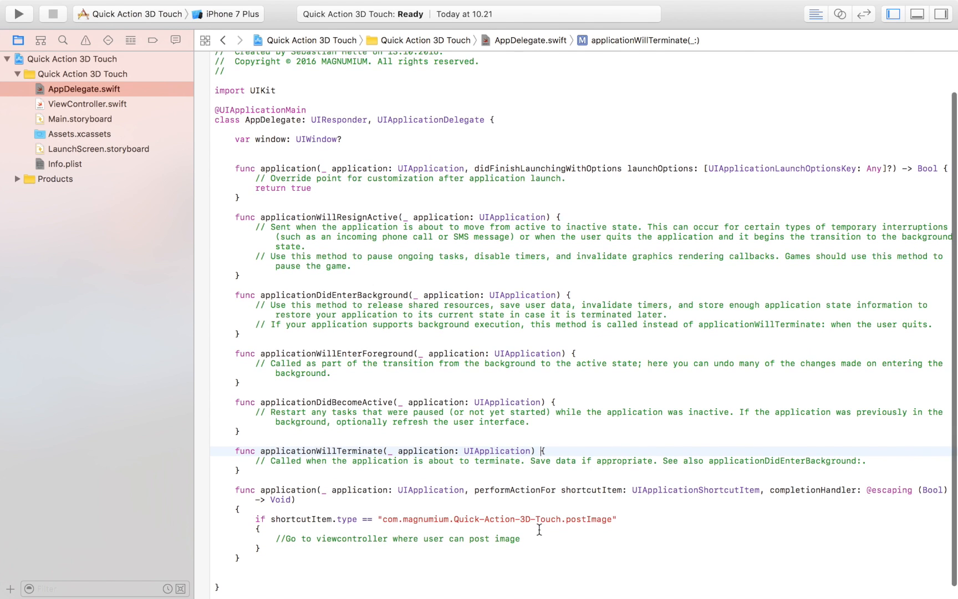